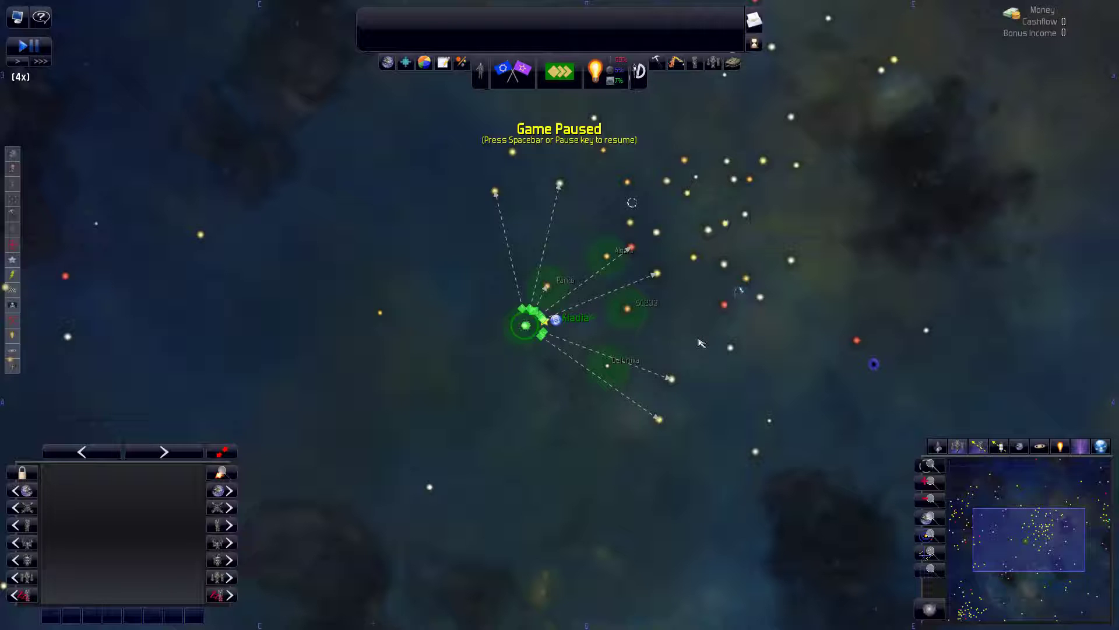
{"action": "mouse_move", "coordinate": [664, 323]}
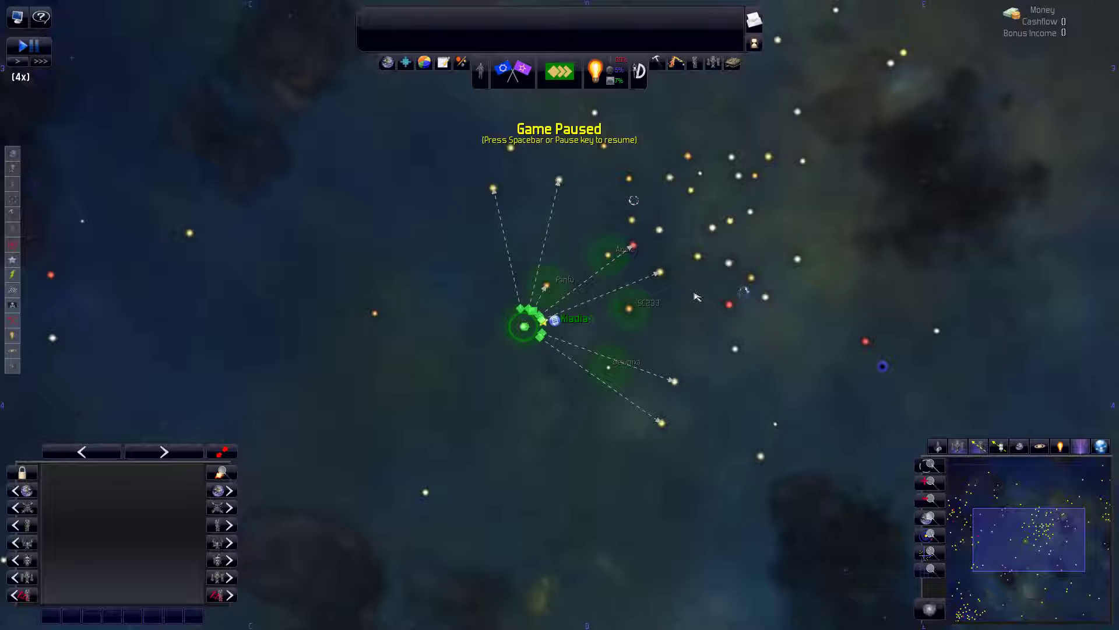
{"action": "mouse_move", "coordinate": [628, 312]}
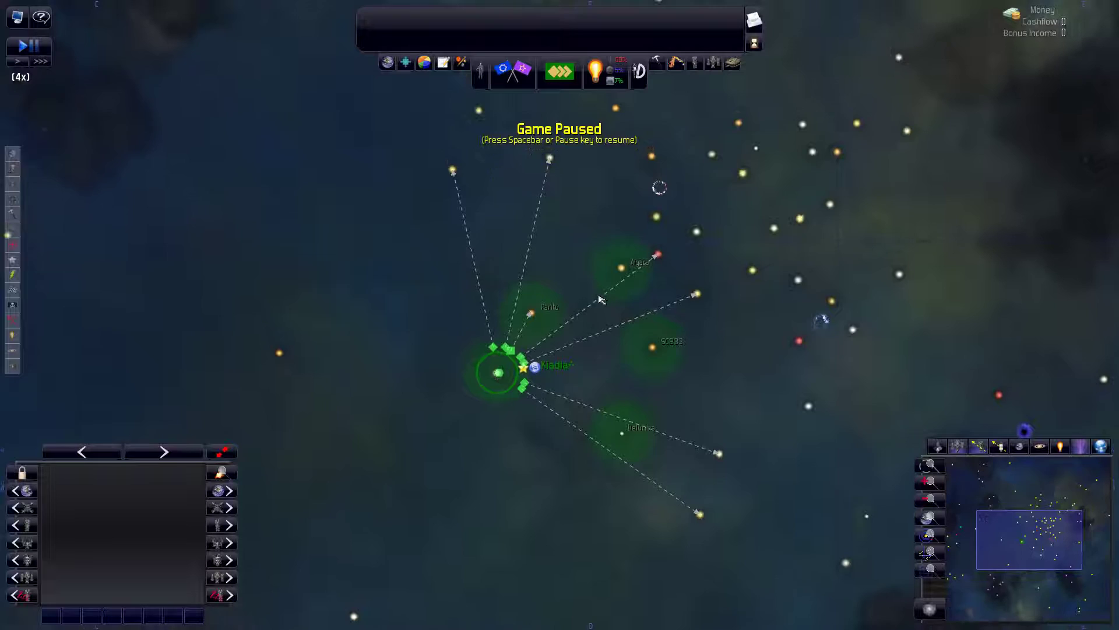
{"action": "mouse_move", "coordinate": [625, 173]}
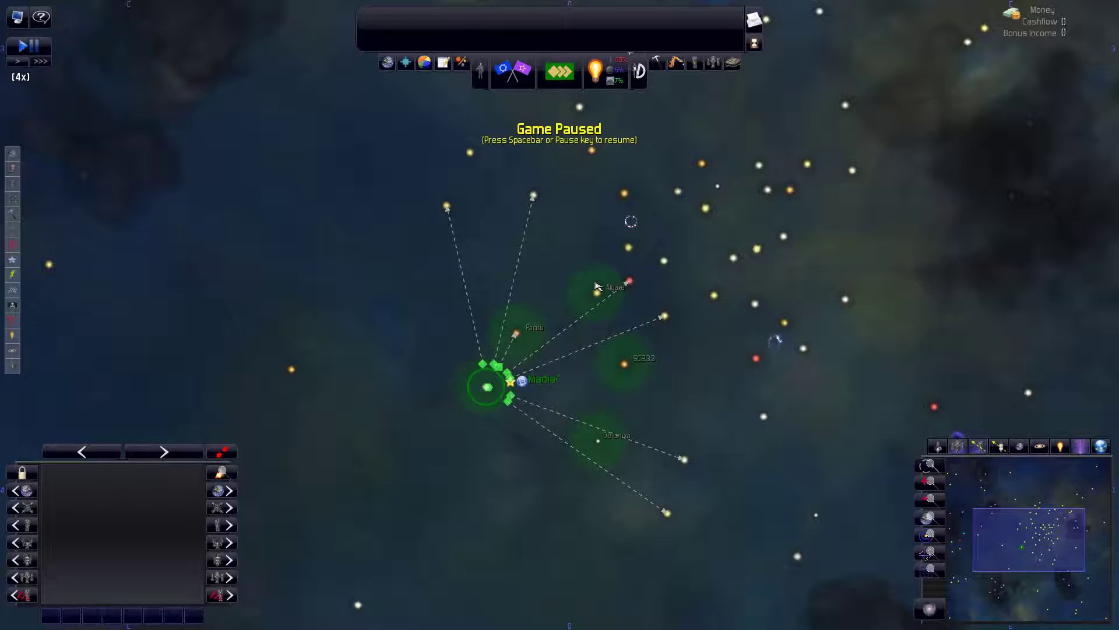
- Bring up the empire's ship designs list (Wellington, Plymouth, Rockhampton, scout, constructor)
{"action": "left_click", "coordinate": [638, 71]}
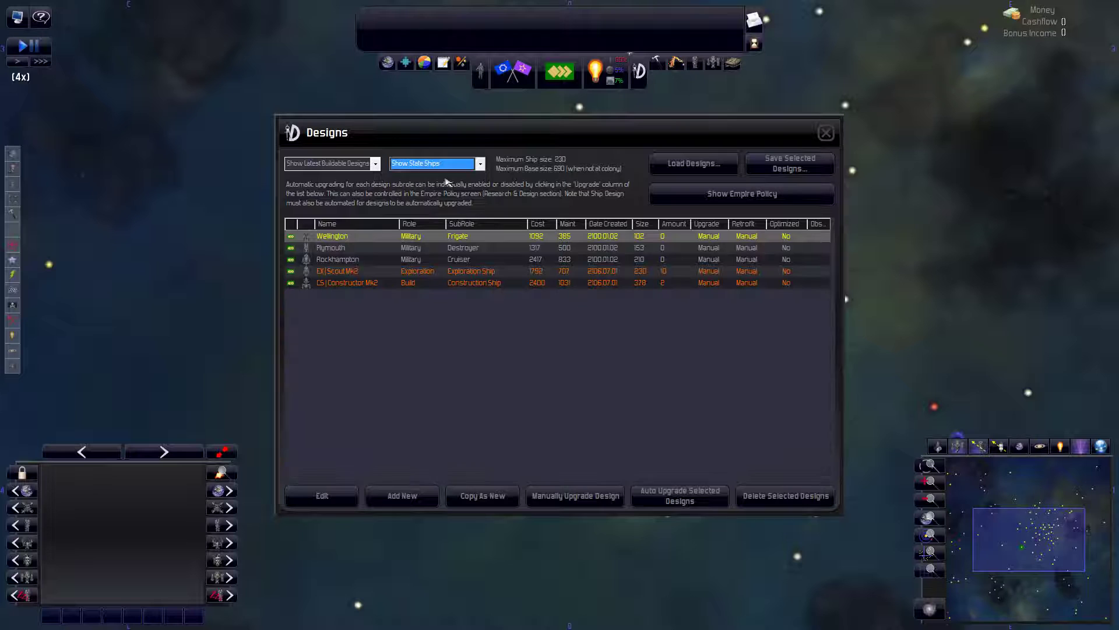
{"action": "mouse_move", "coordinate": [475, 268]}
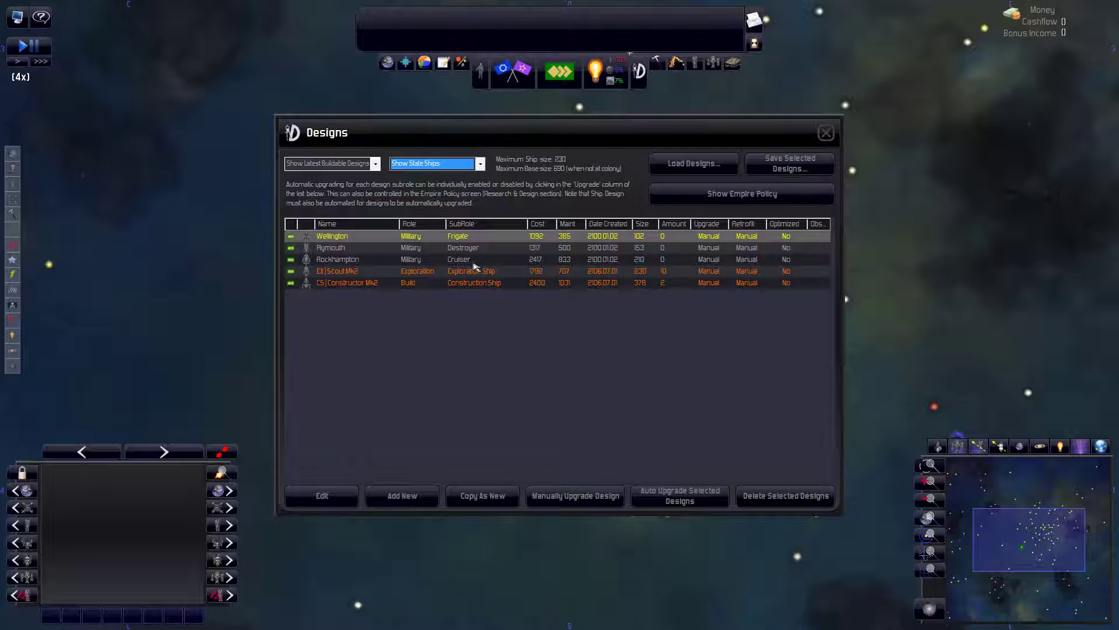
{"action": "left_click", "coordinate": [825, 131]}
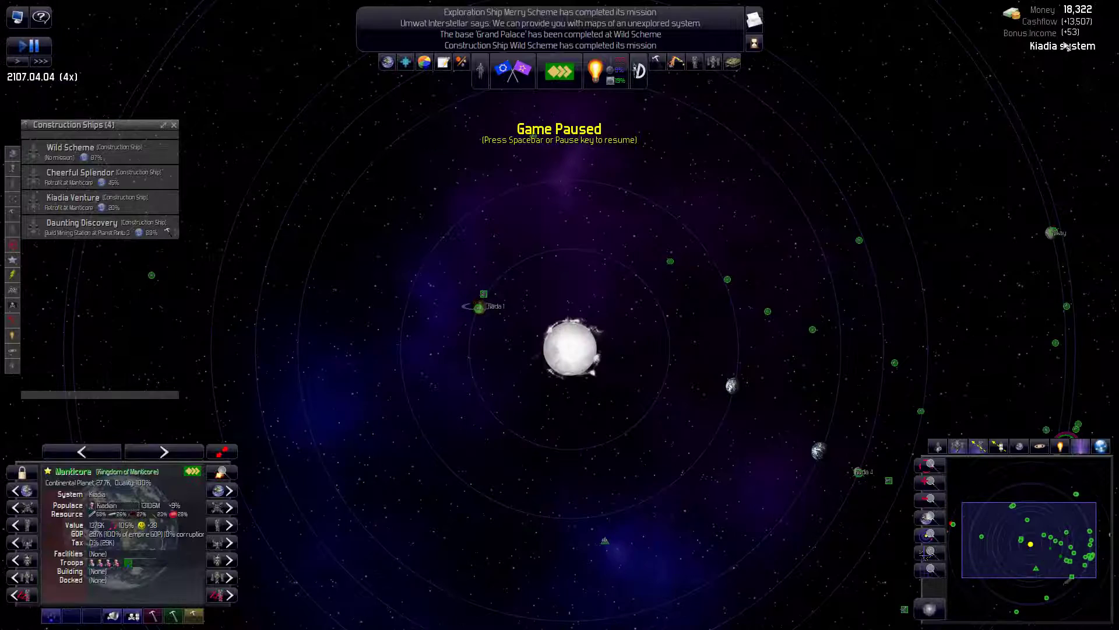
- Select the idle constructor Wild Scheme from the Construction Ships list
{"action": "left_click", "coordinate": [68, 147]}
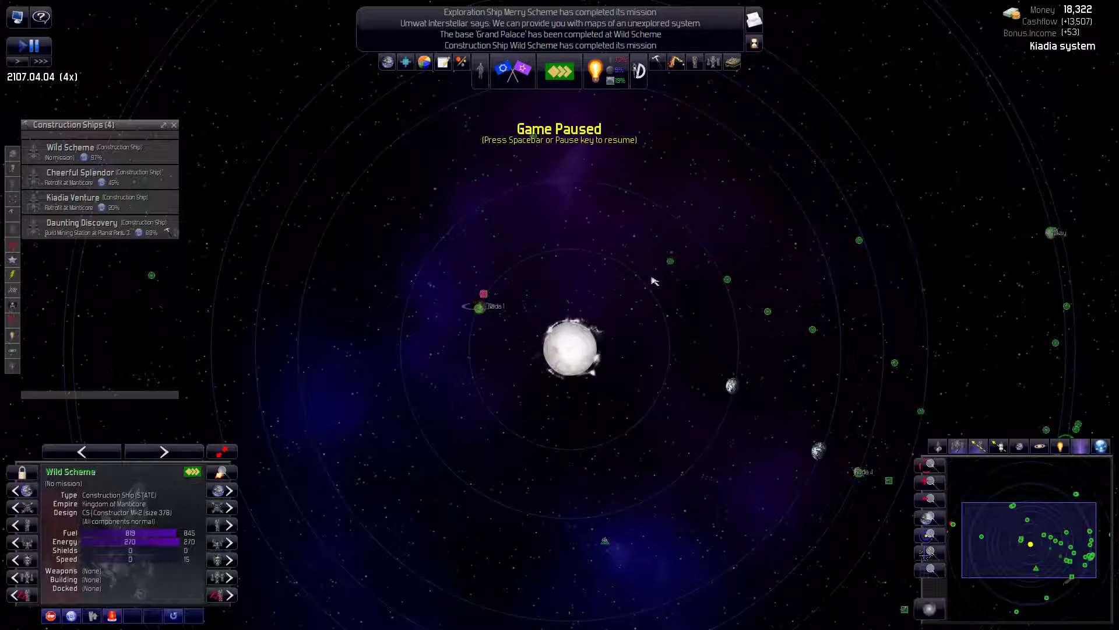
{"action": "mouse_move", "coordinate": [518, 326]}
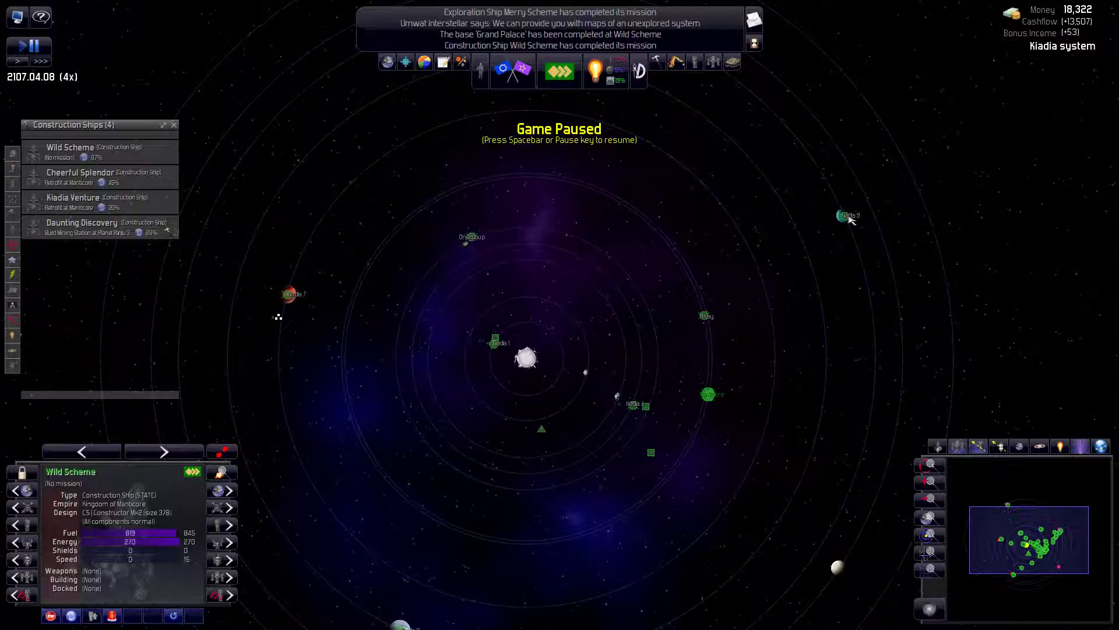
- Open the Expansion Planner on Your Empire Resource Locations
{"action": "left_click", "coordinate": [844, 214]}
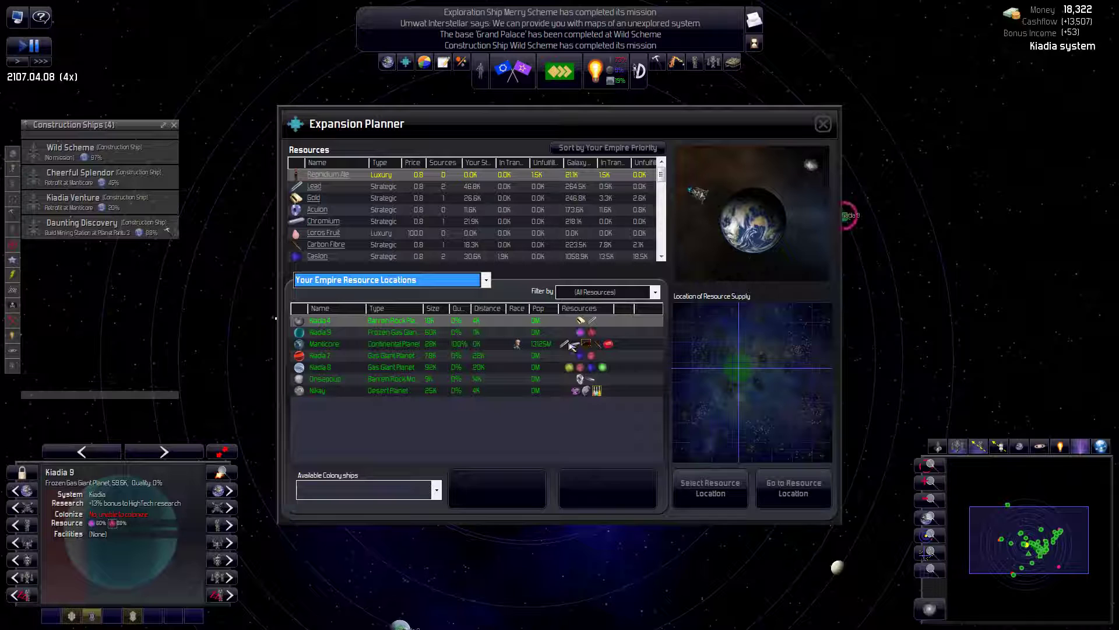
- Scroll through the Expansion Planner's resources and potential colonies list
{"action": "scroll", "scroll_direction": "down", "scroll_amount": 3}
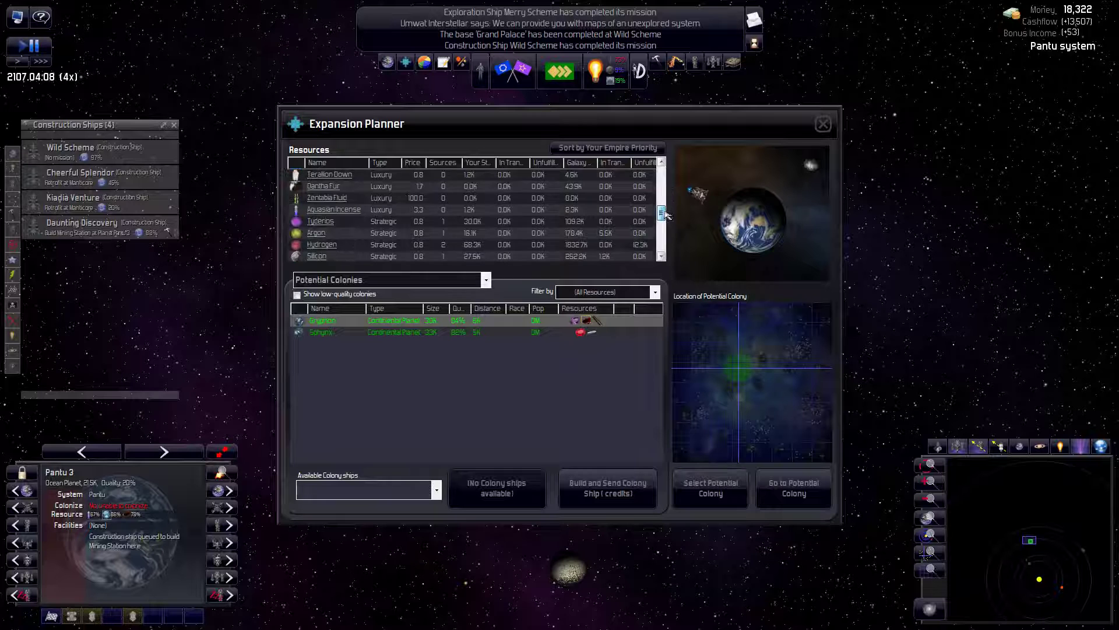
{"action": "scroll", "scroll_direction": "down", "scroll_amount": 3}
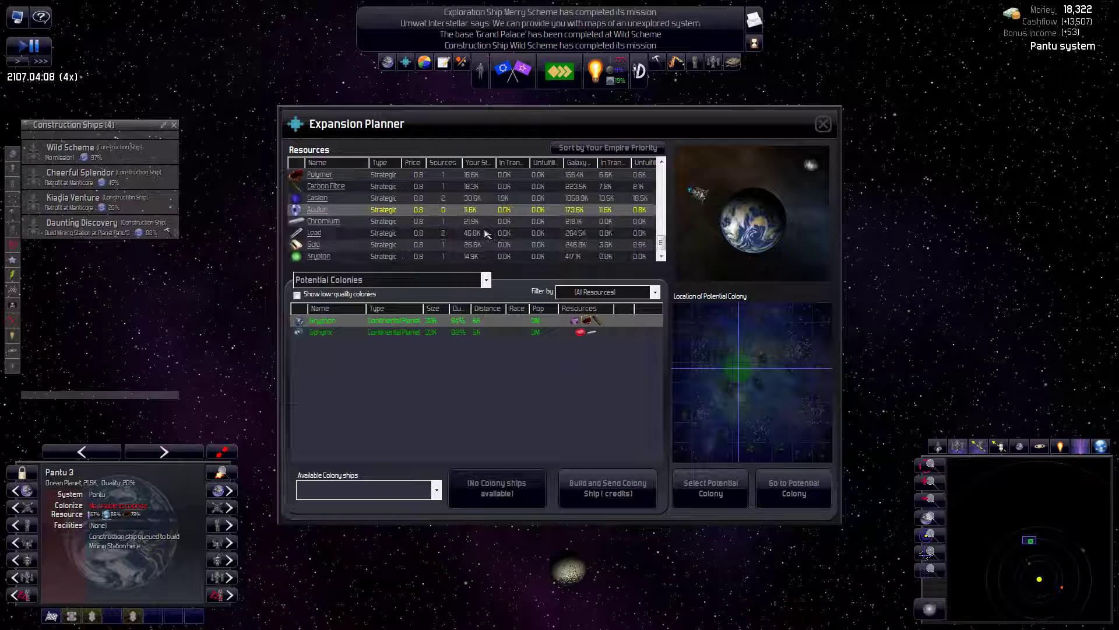
{"action": "scroll", "scroll_direction": "down", "scroll_amount": 3}
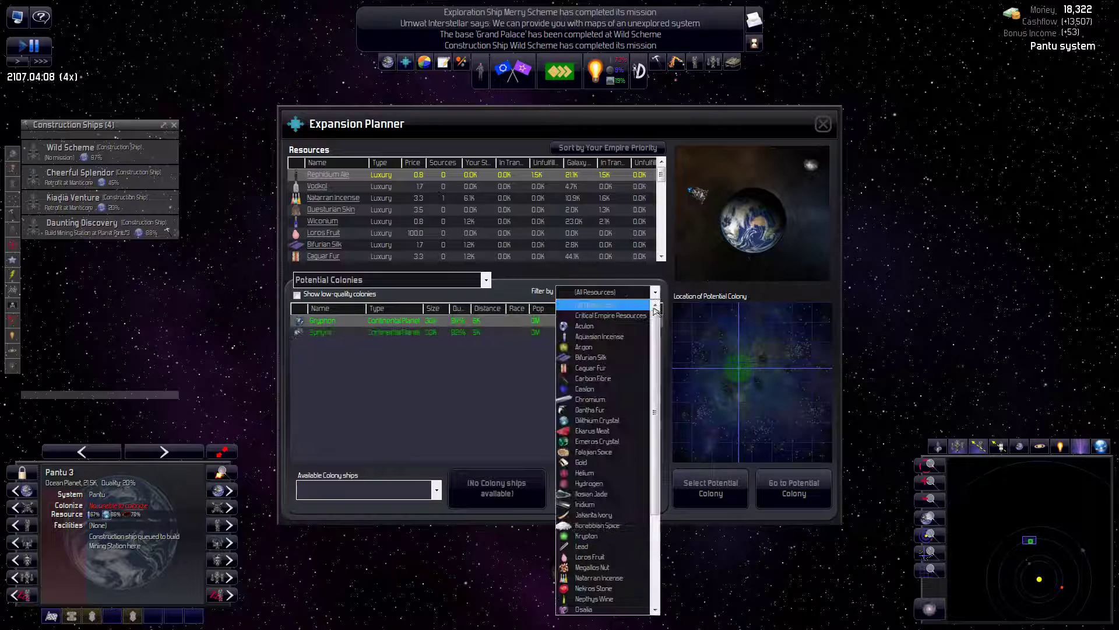
{"action": "left_click", "coordinate": [583, 325]}
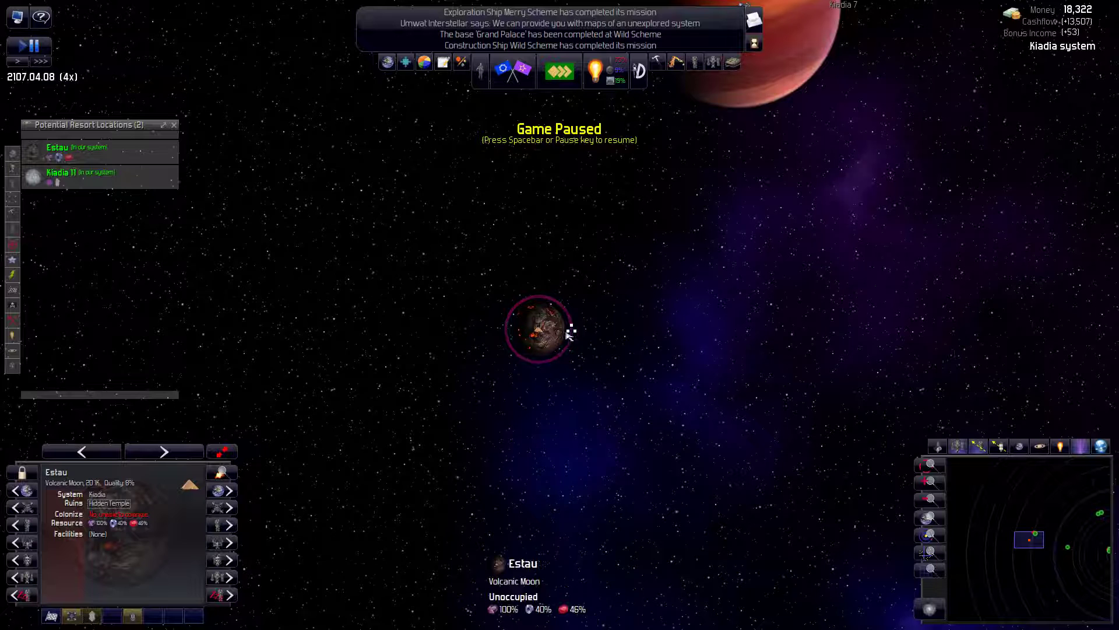
{"action": "mouse_move", "coordinate": [397, 374]}
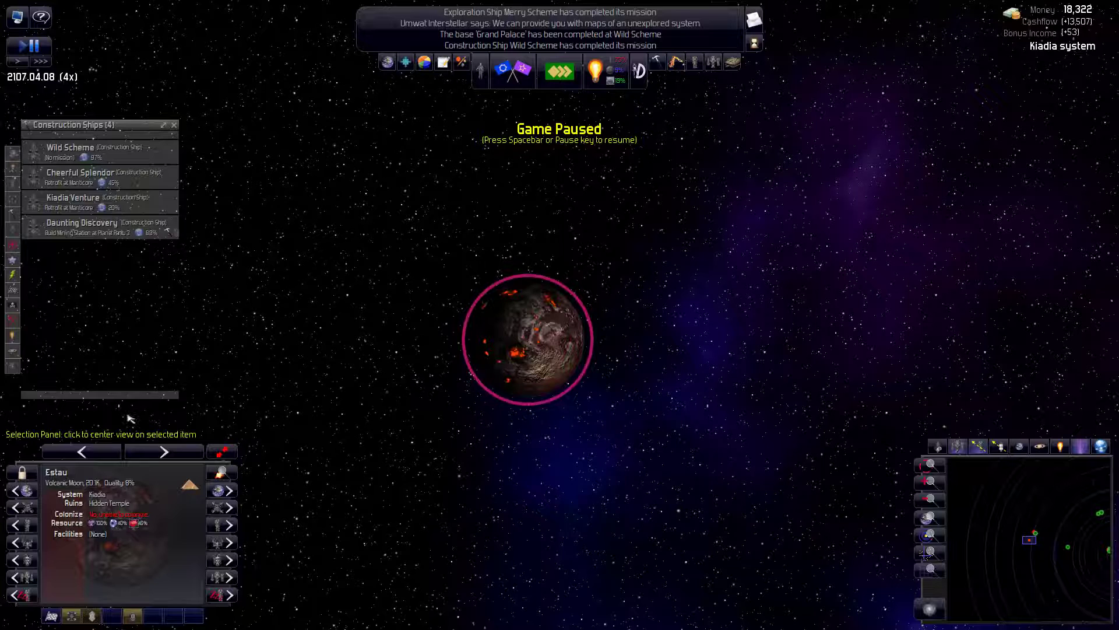
- Order Wild Scheme to build a CIVSTAT - Ore Mk2 mining station at Moon Estau
{"action": "right_click", "coordinate": [528, 339]}
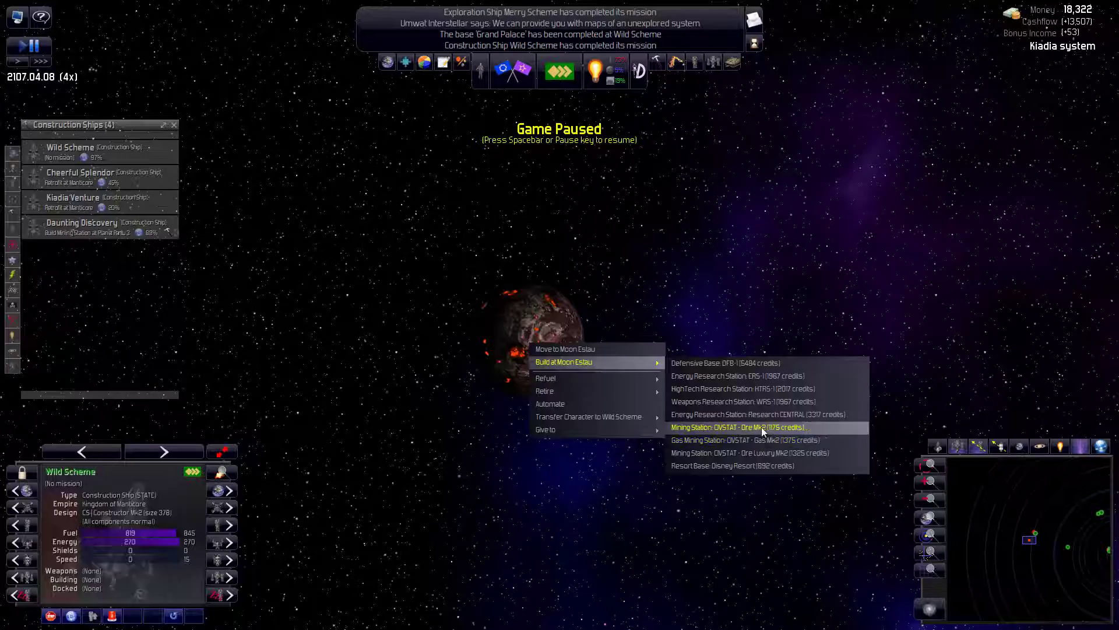
{"action": "left_click", "coordinate": [740, 427]}
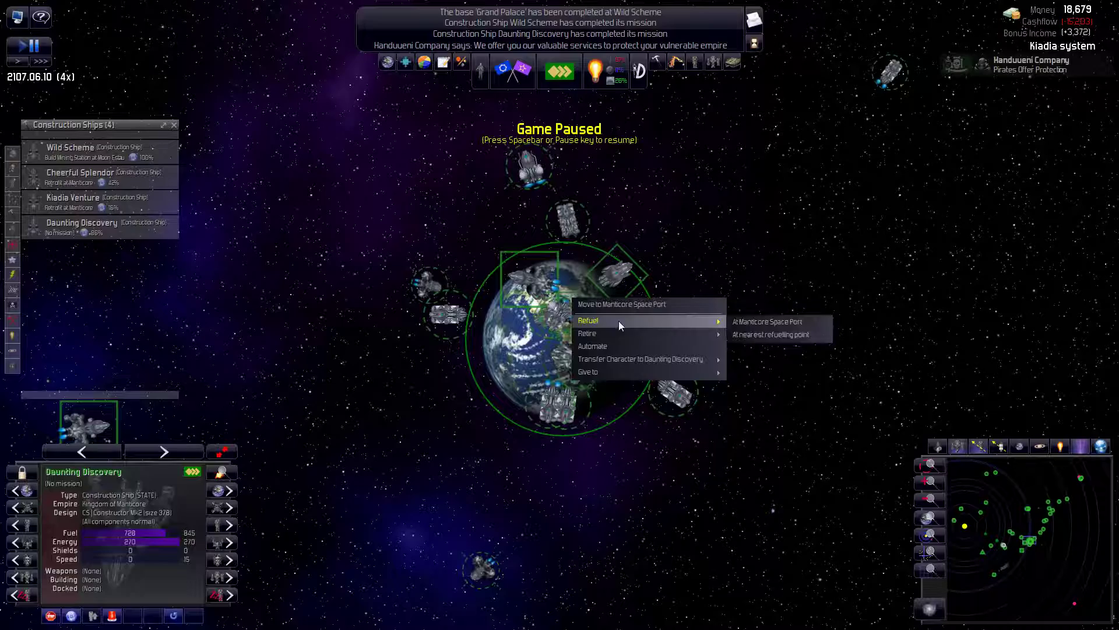
- Send Daunting Discovery to refuel at Manticore Space Port
{"action": "left_click", "coordinate": [767, 321]}
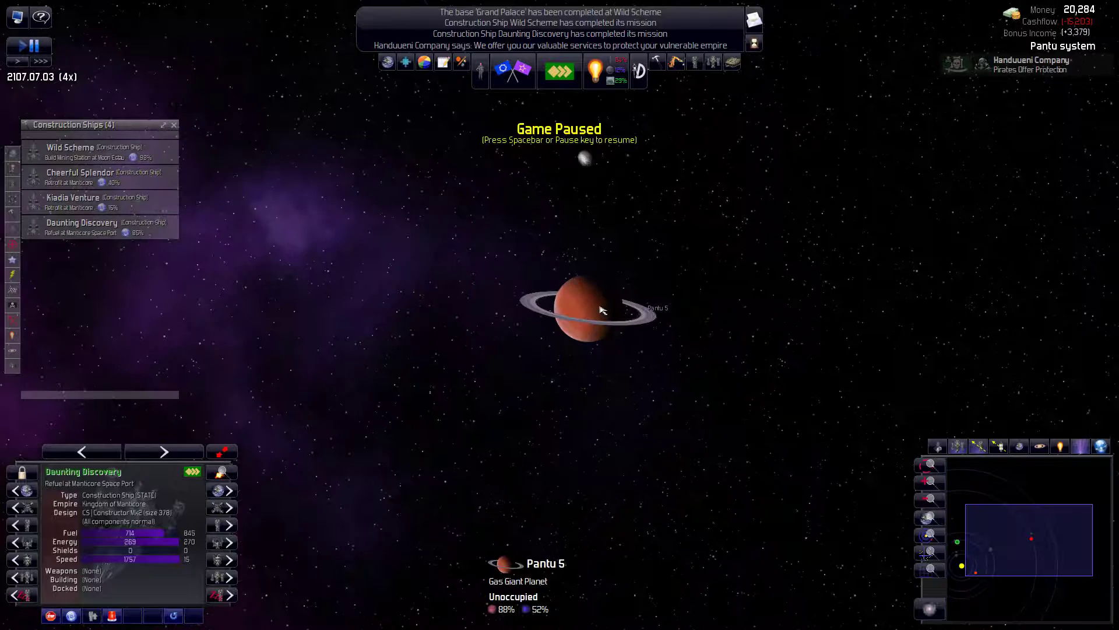
- Order Daunting Discovery to build a gas mining station at Pantu 5
{"action": "right_click", "coordinate": [602, 308]}
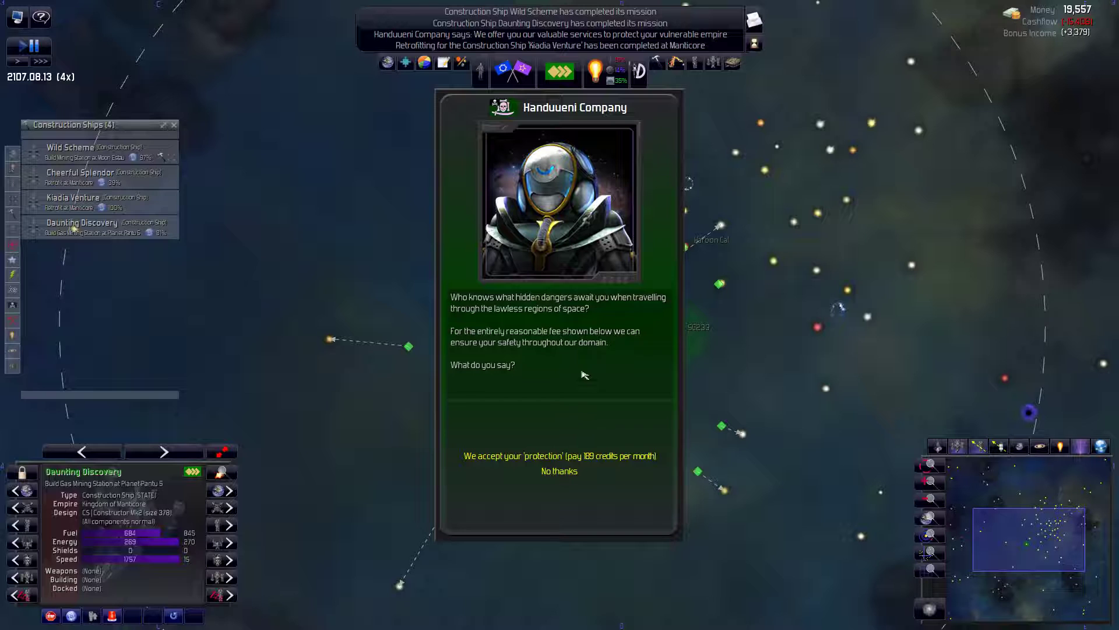
{"action": "mouse_move", "coordinate": [528, 310]}
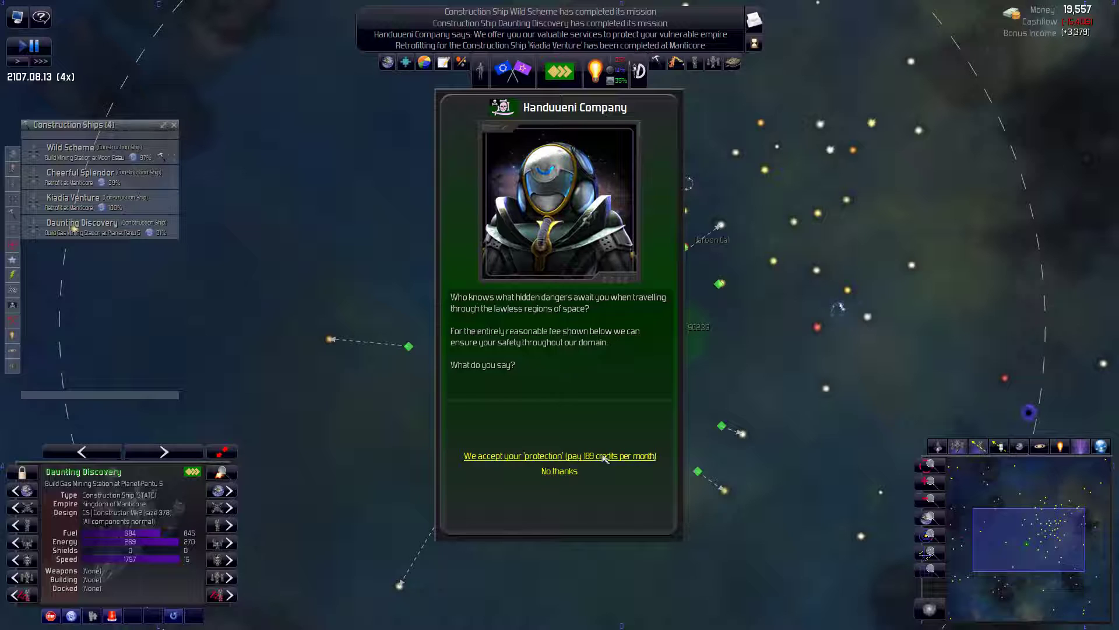
- Accept the Handuueni Company's protection at 199 credits per month and say goodbye
{"action": "left_click", "coordinate": [559, 456]}
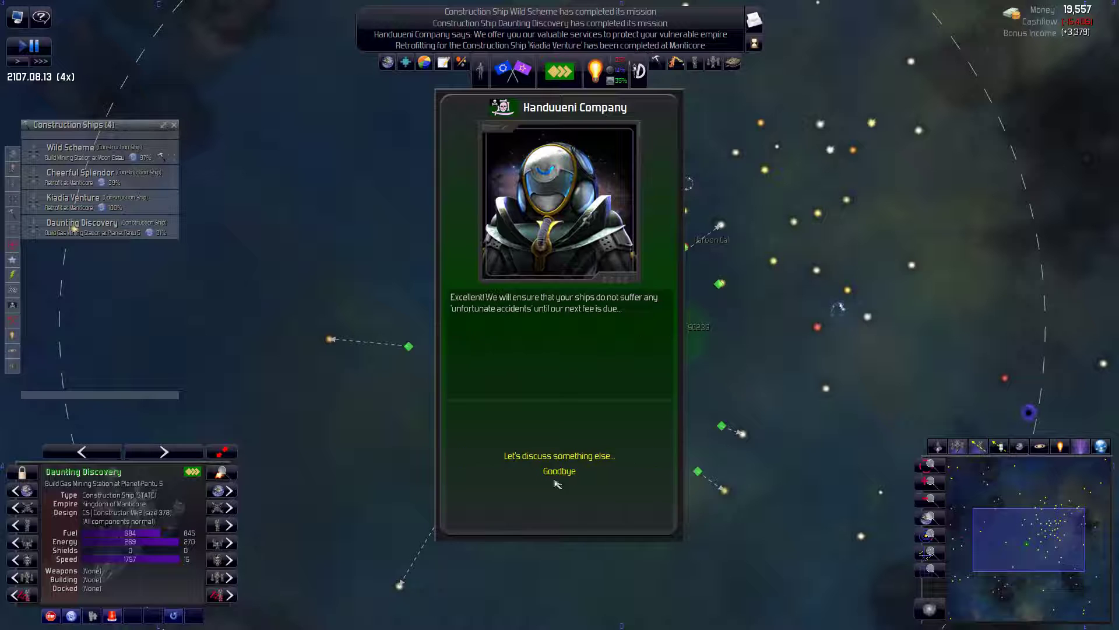
{"action": "left_click", "coordinate": [558, 469]}
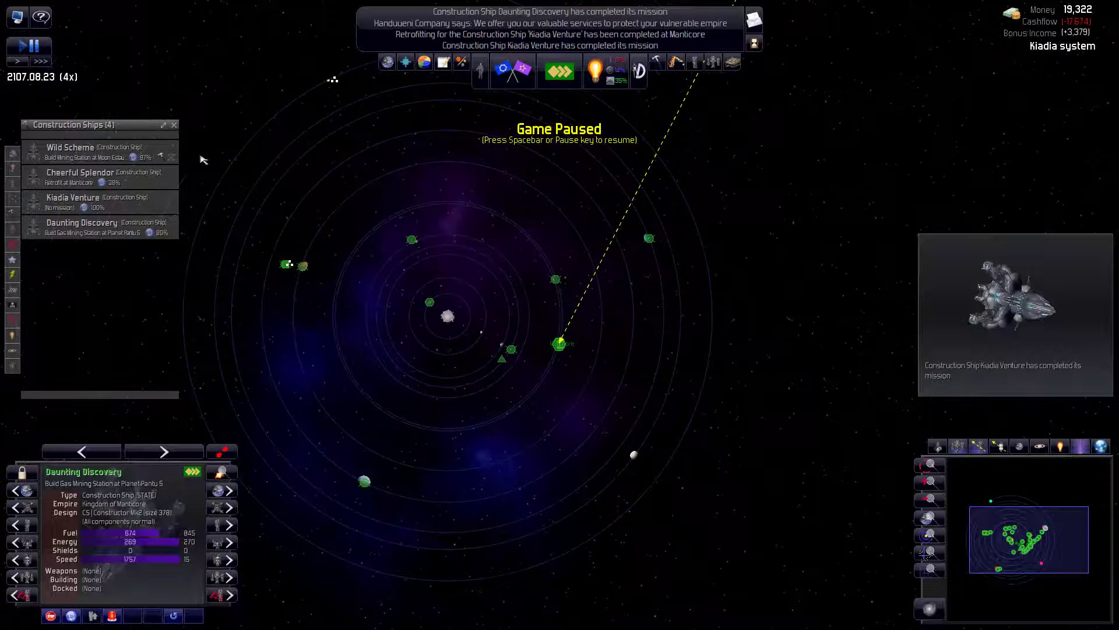
- Open the Research screen on the Weapons technology tree
{"action": "left_click", "coordinate": [594, 71]}
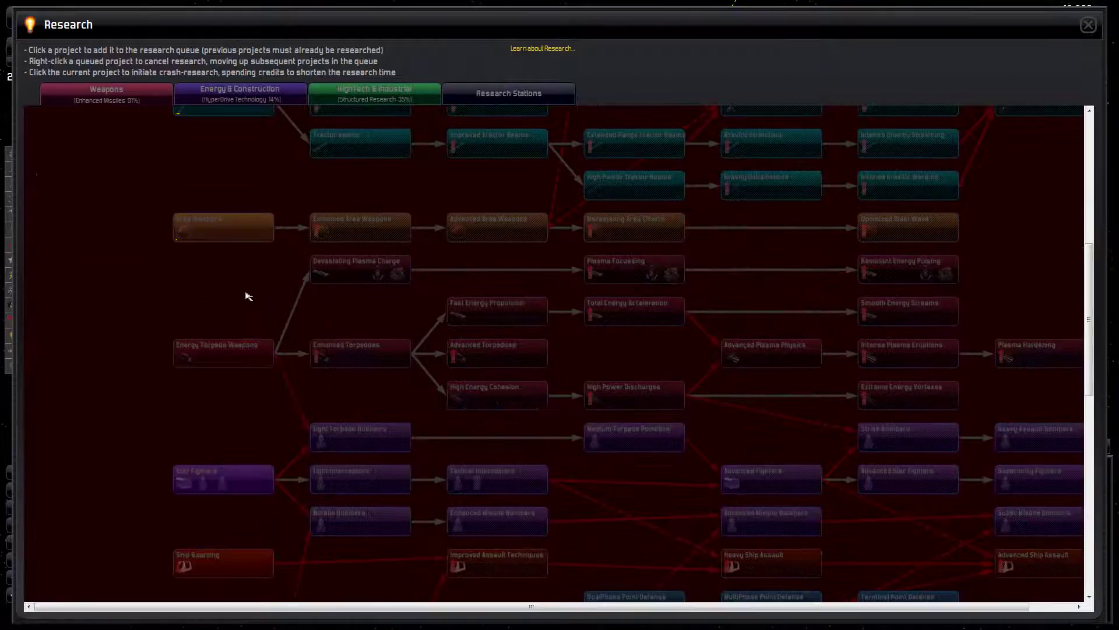
- Review the HighTech & Industrial research queue, then return to the galaxy map
{"action": "left_click", "coordinate": [239, 93]}
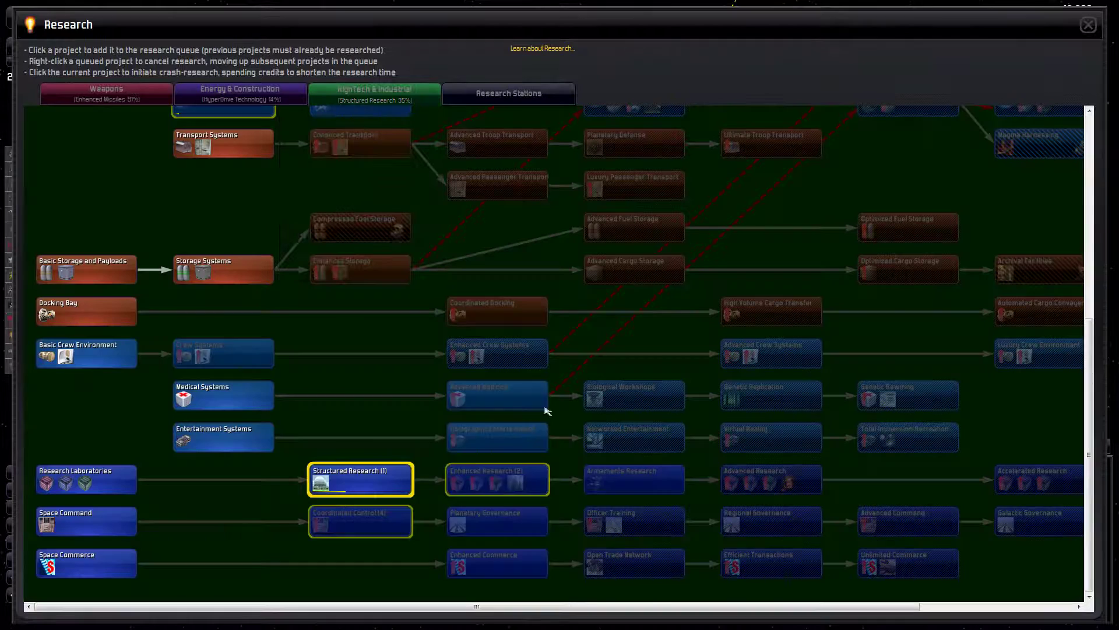
{"action": "left_click", "coordinate": [1088, 23]}
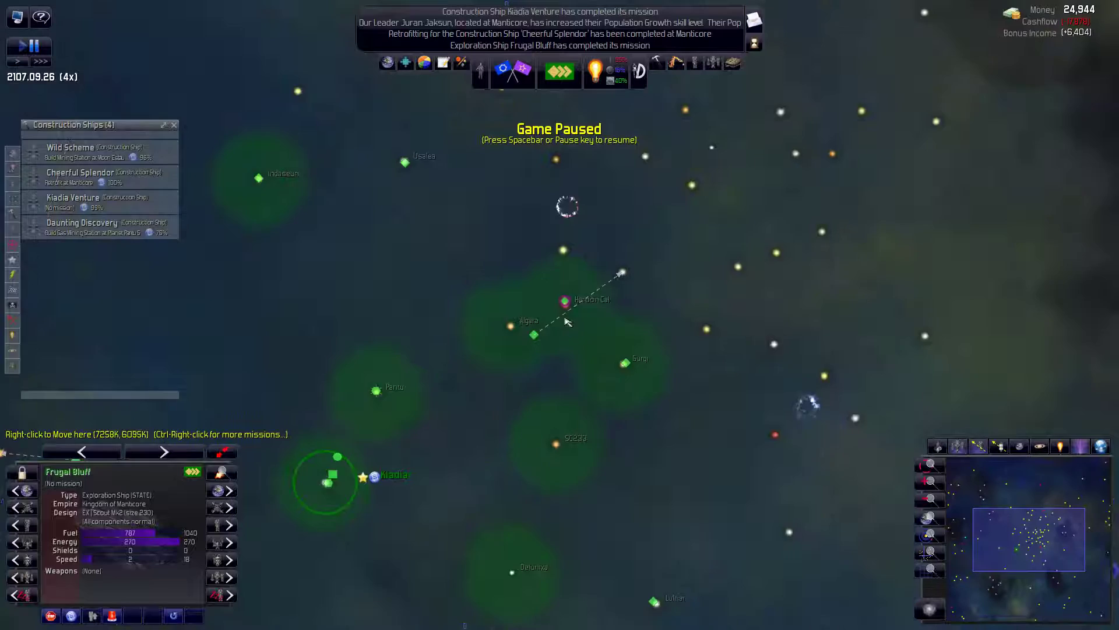
- Center the galaxy map on the idle exploration ship Frugal Bluff near Kiadia
{"action": "double_click", "coordinate": [564, 299]}
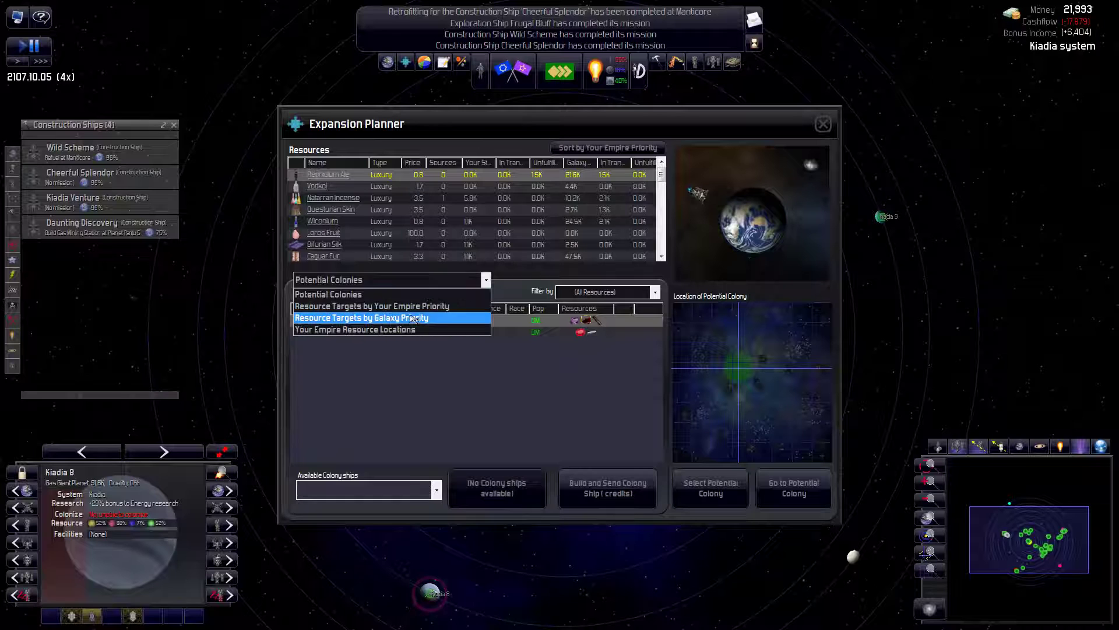
{"action": "left_click", "coordinate": [361, 317]}
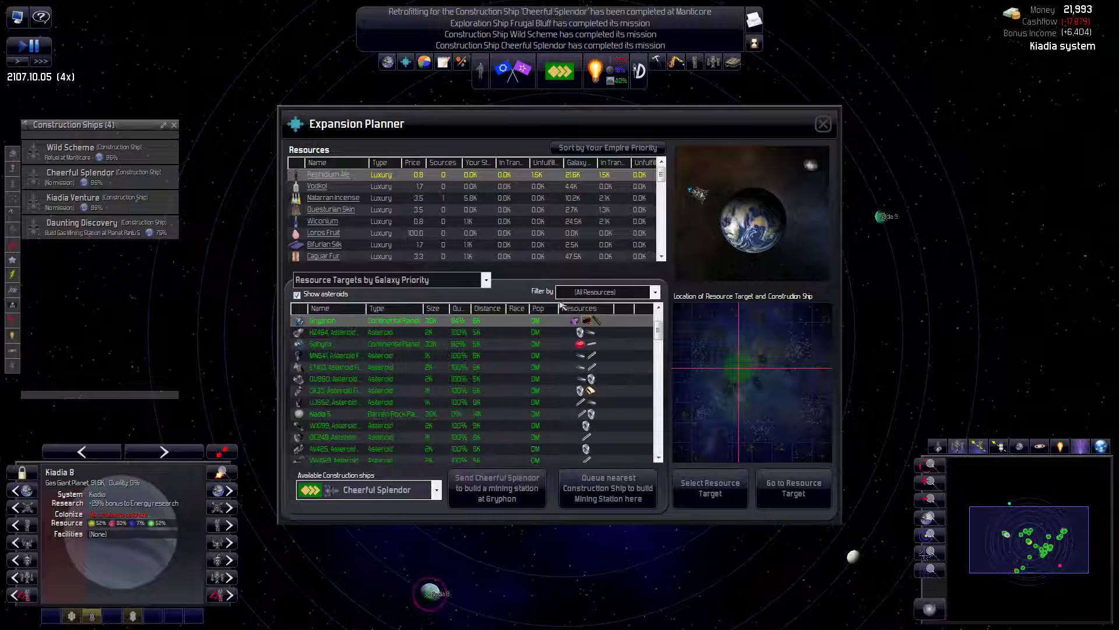
{"action": "scroll", "scroll_direction": "down", "scroll_amount": 3}
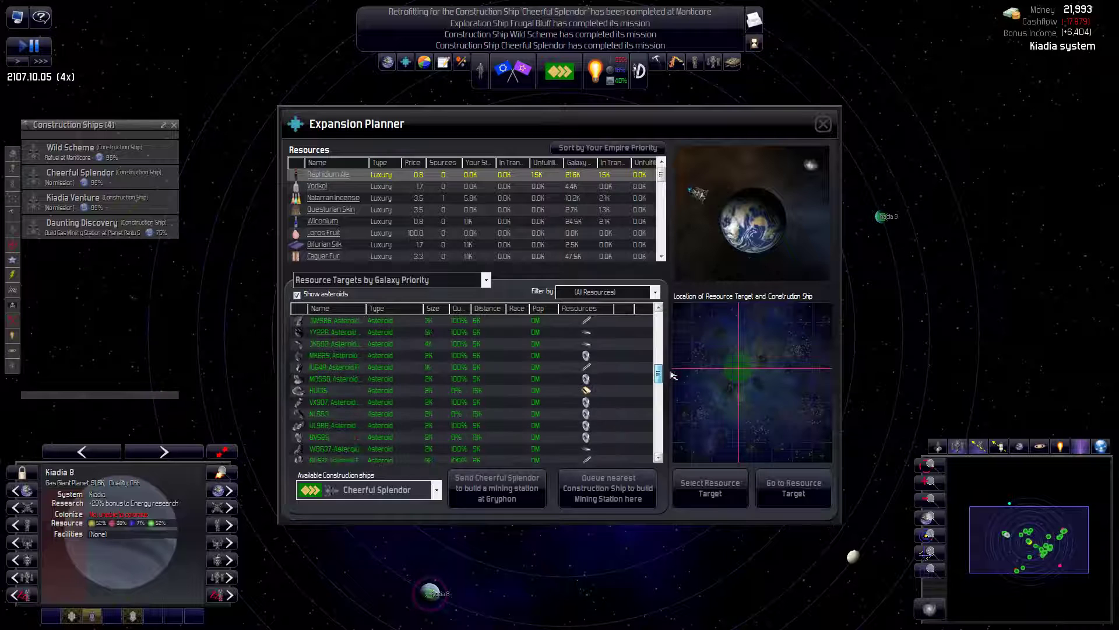
{"action": "scroll", "scroll_direction": "down", "scroll_amount": 3}
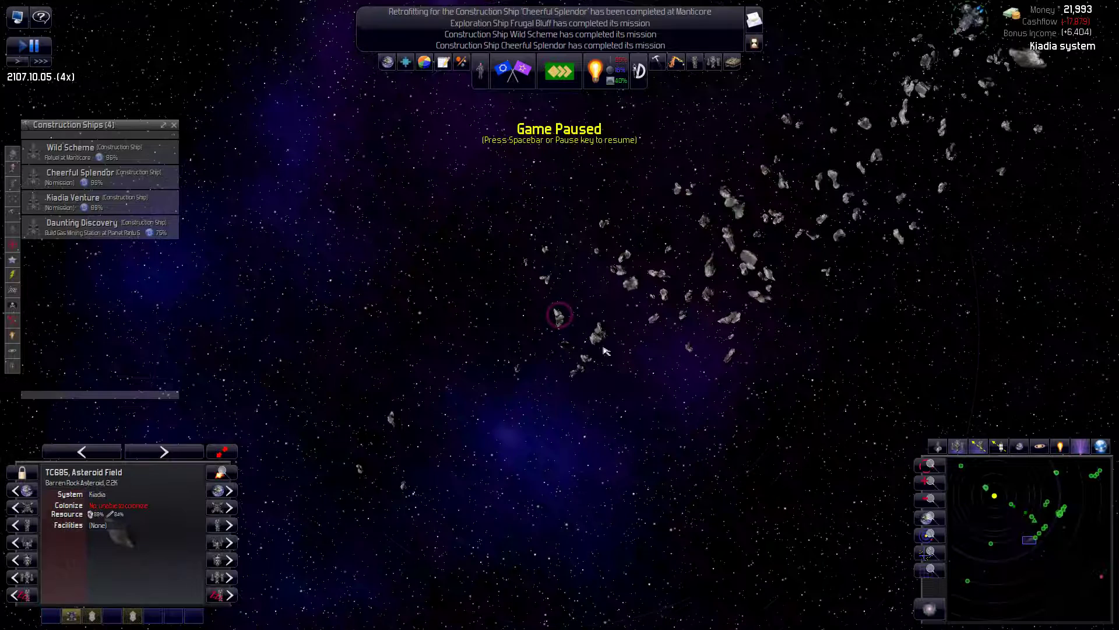
- Order Cheerful Splendor to build a mining station at asteroid field TC685
{"action": "right_click", "coordinate": [559, 314]}
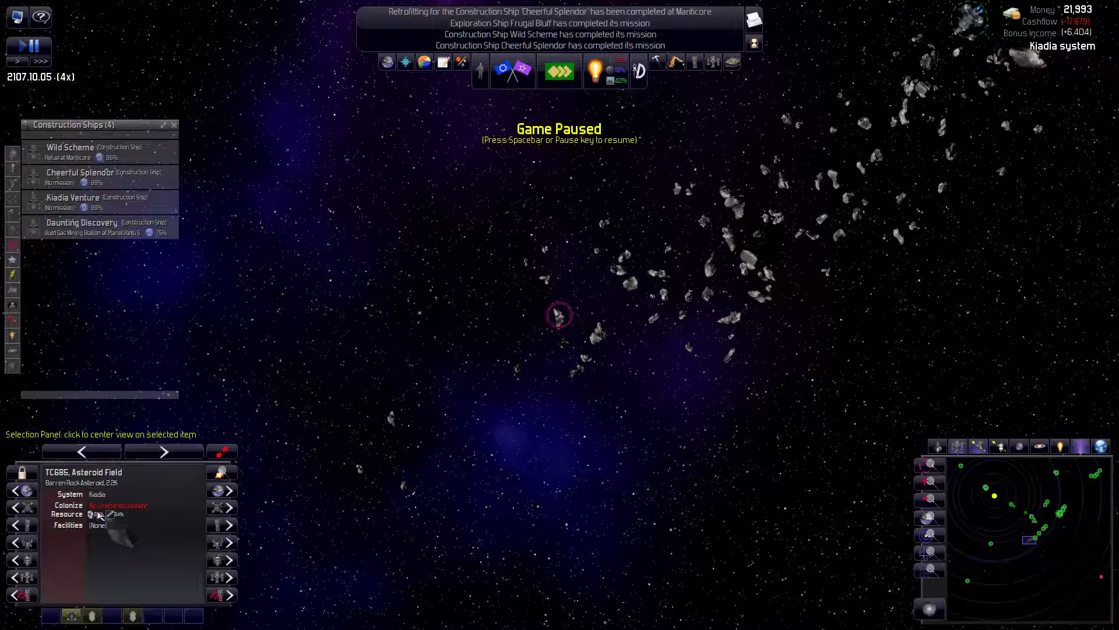
{"action": "right_click", "coordinate": [558, 314]}
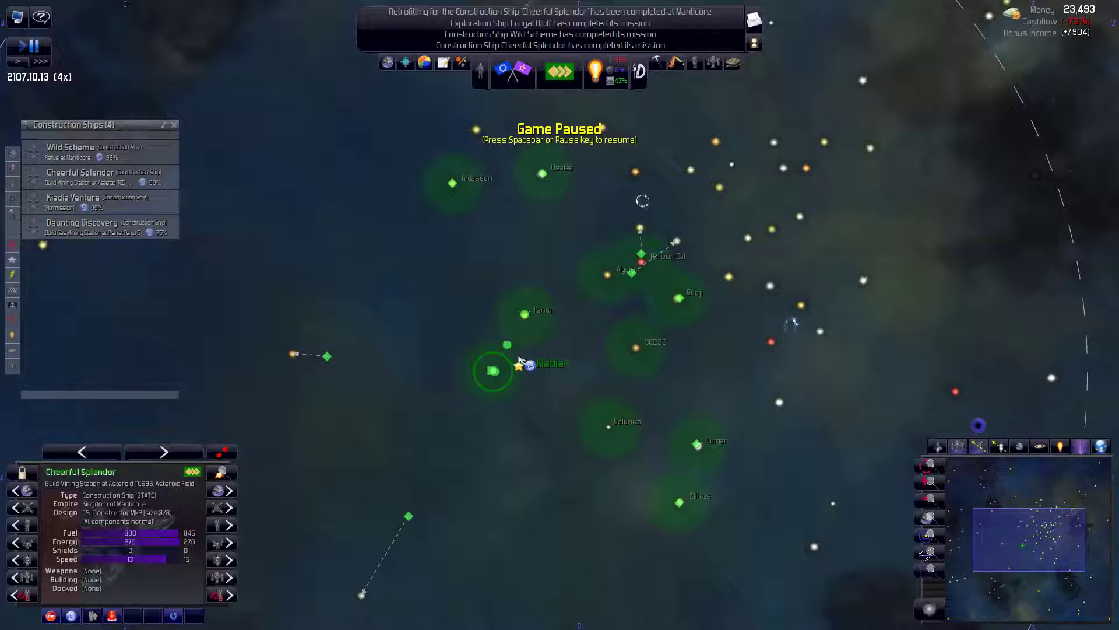
{"action": "mouse_move", "coordinate": [606, 290]}
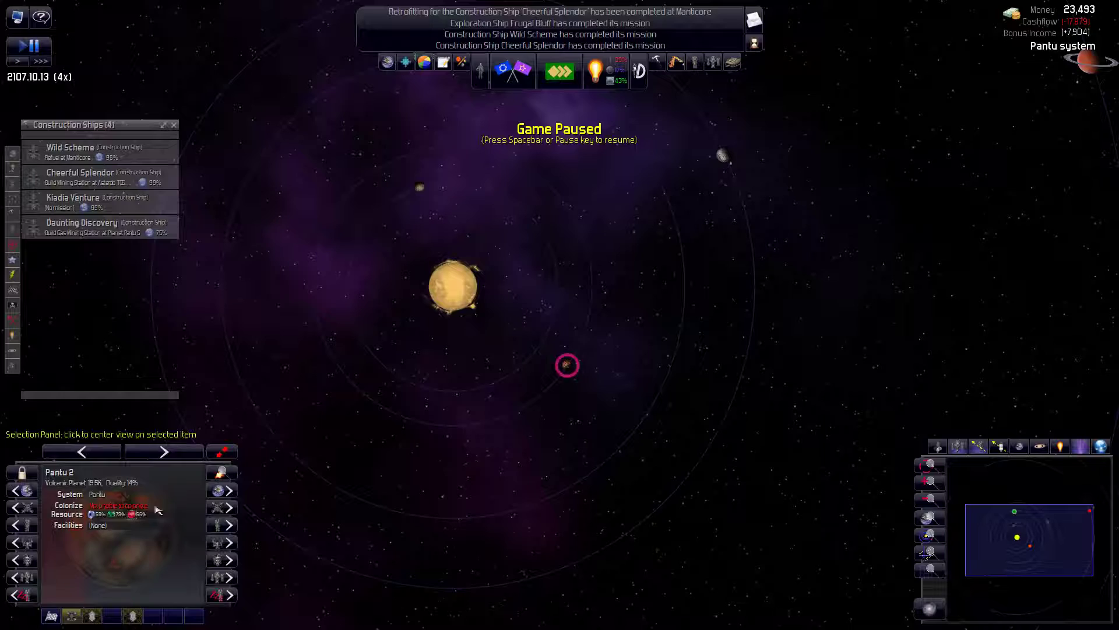
- Order the idle construction ship Kiadia Venture to build a mining station at Pantu 2
{"action": "left_click", "coordinate": [72, 197]}
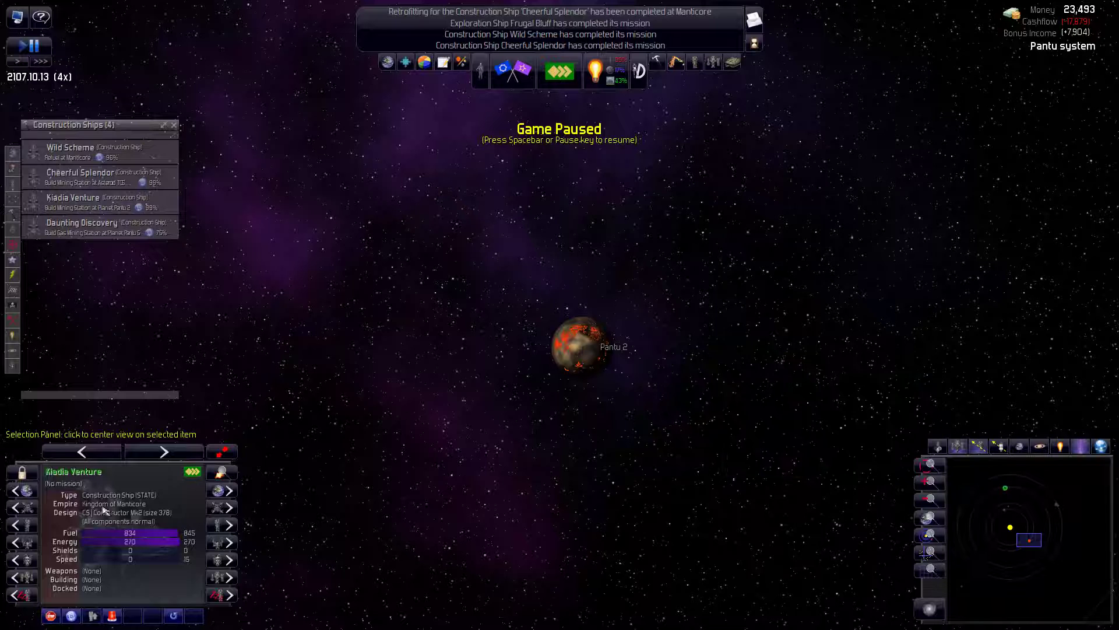
{"action": "left_click", "coordinate": [583, 347]}
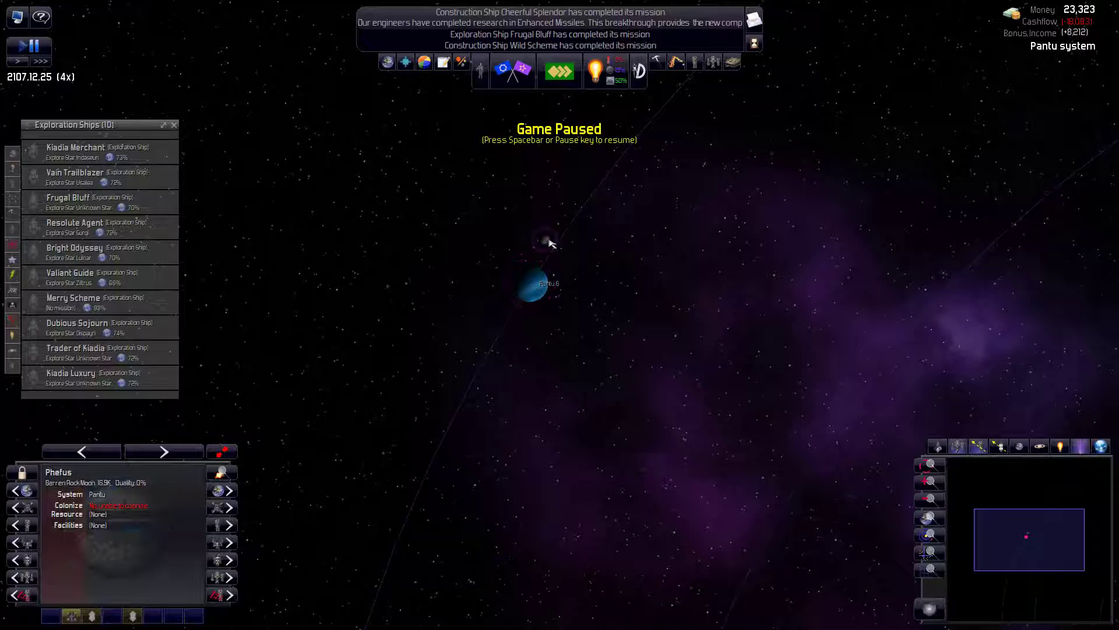
- Scroll the Exploration Ships list to review the ten explorers' missions
{"action": "scroll", "scroll_direction": "down", "scroll_amount": 3}
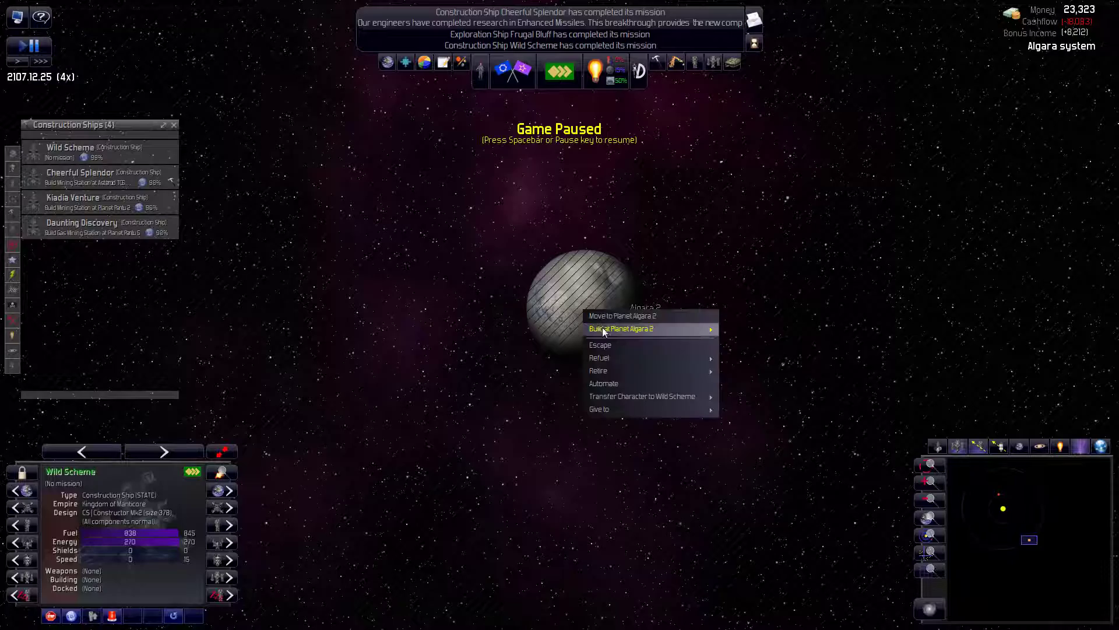
- Order Wild Scheme to build a mining station at planet Algara 2
{"action": "left_click", "coordinate": [621, 328]}
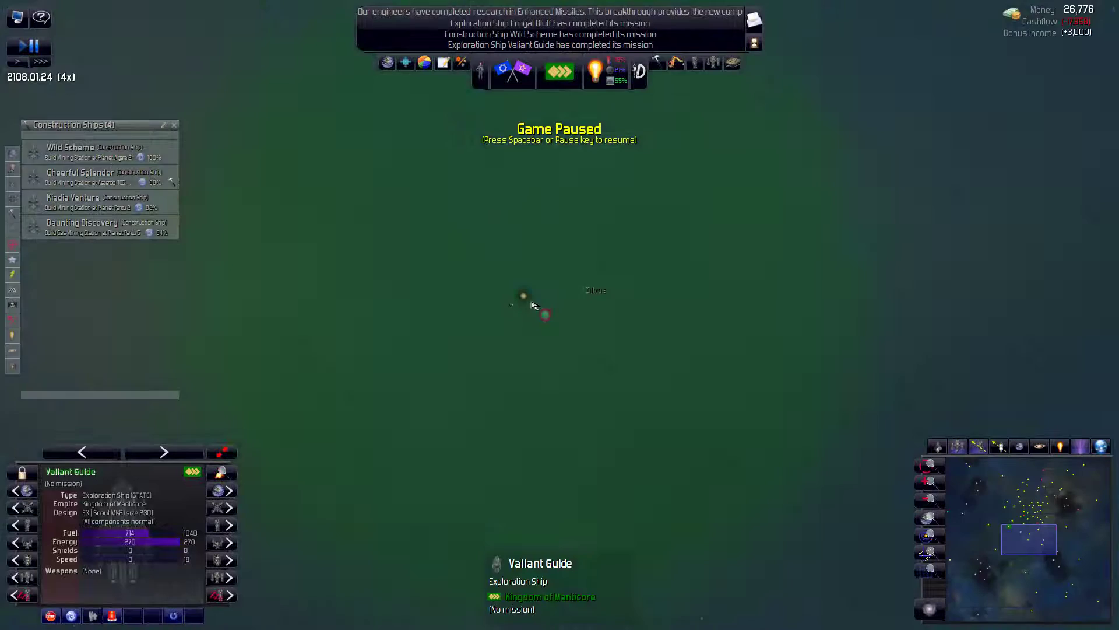
- Send Valiant Guide to explore an unknown star near Zillrus and return to the Kiadia system
{"action": "left_click", "coordinate": [524, 293]}
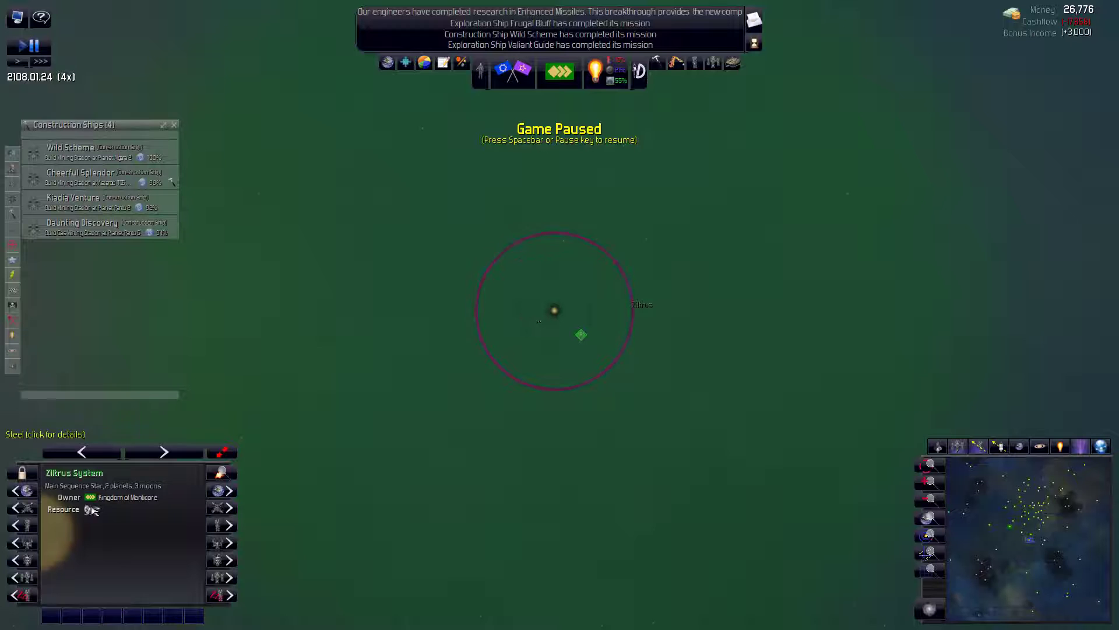
{"action": "left_click", "coordinate": [766, 413]}
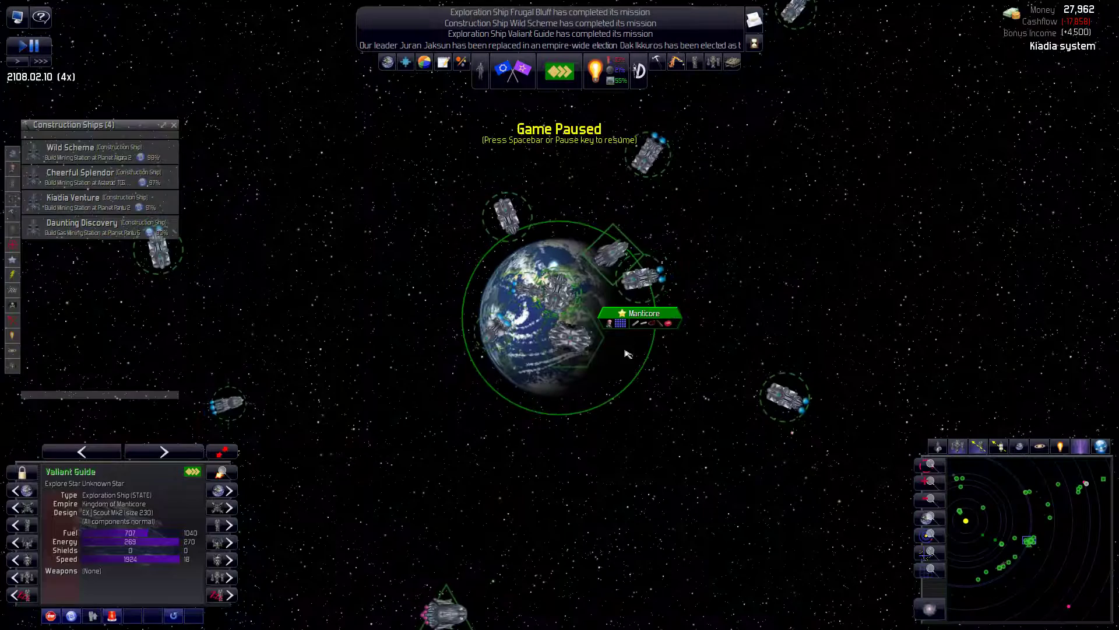
{"action": "left_click", "coordinate": [557, 317]}
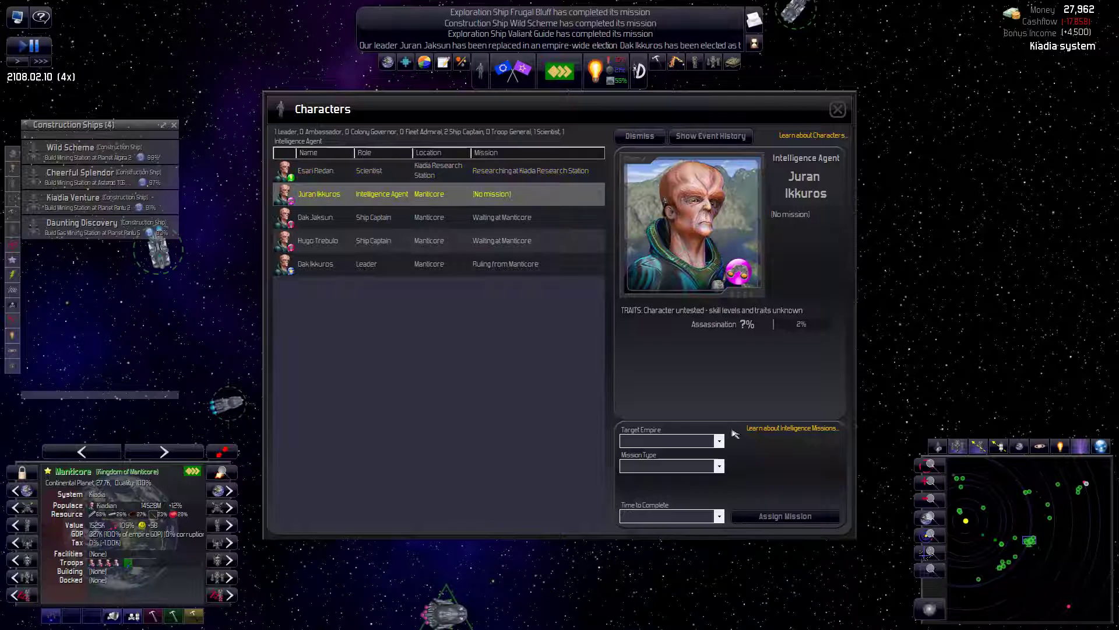
- Assign Juran Ikkuros to prevent enemy intelligence missions, then view leader Dak Ikkuros's details
{"action": "left_click", "coordinate": [784, 515]}
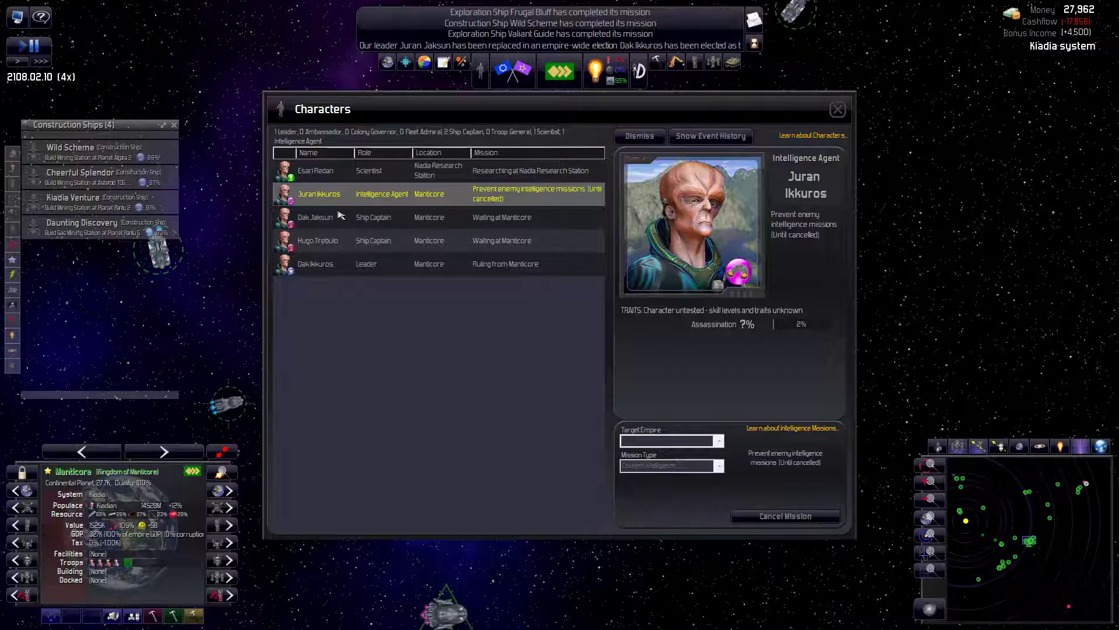
{"action": "left_click", "coordinate": [315, 264]}
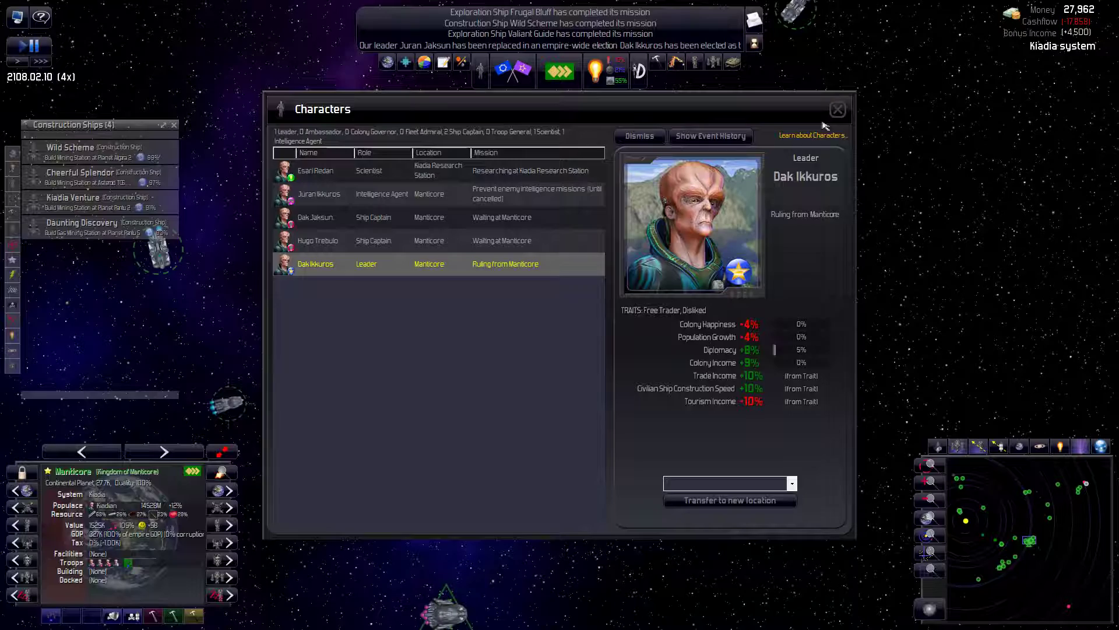
- Close the Characters window and return to the paused map near Manticore
{"action": "left_click", "coordinate": [837, 110]}
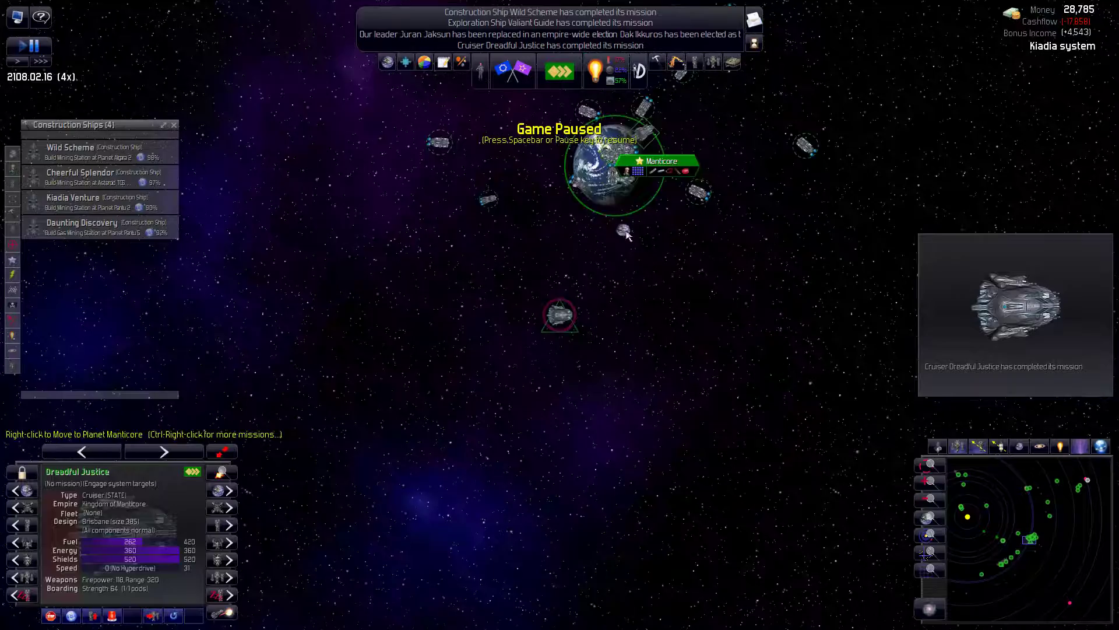
{"action": "right_click", "coordinate": [470, 537]}
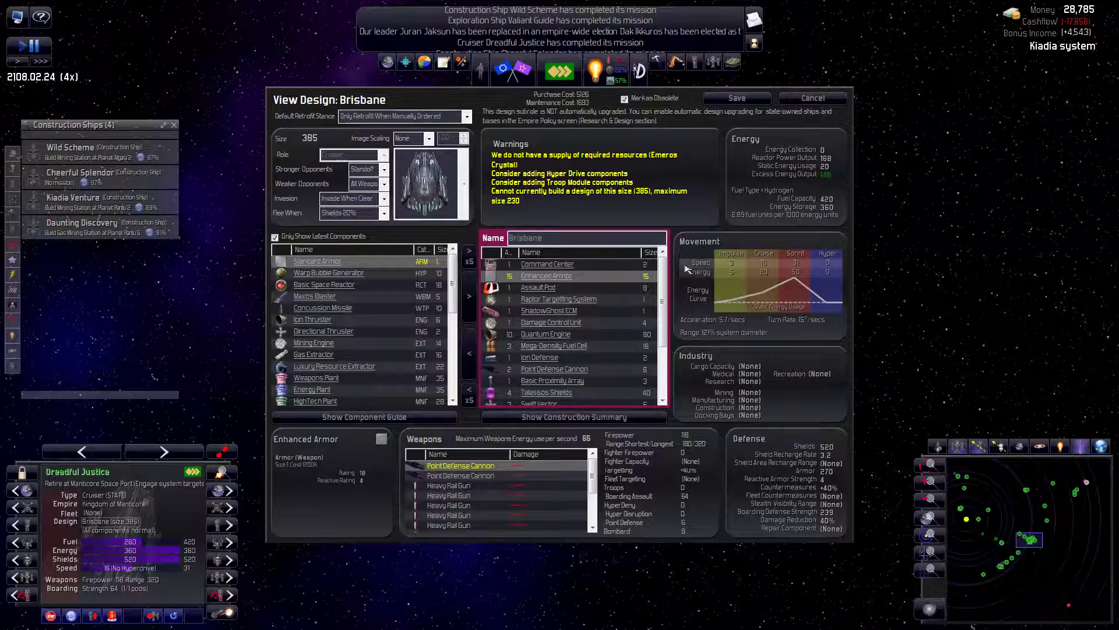
- View the Quantum Engine component's details in the Brisbane cruiser design
{"action": "left_click", "coordinate": [546, 334]}
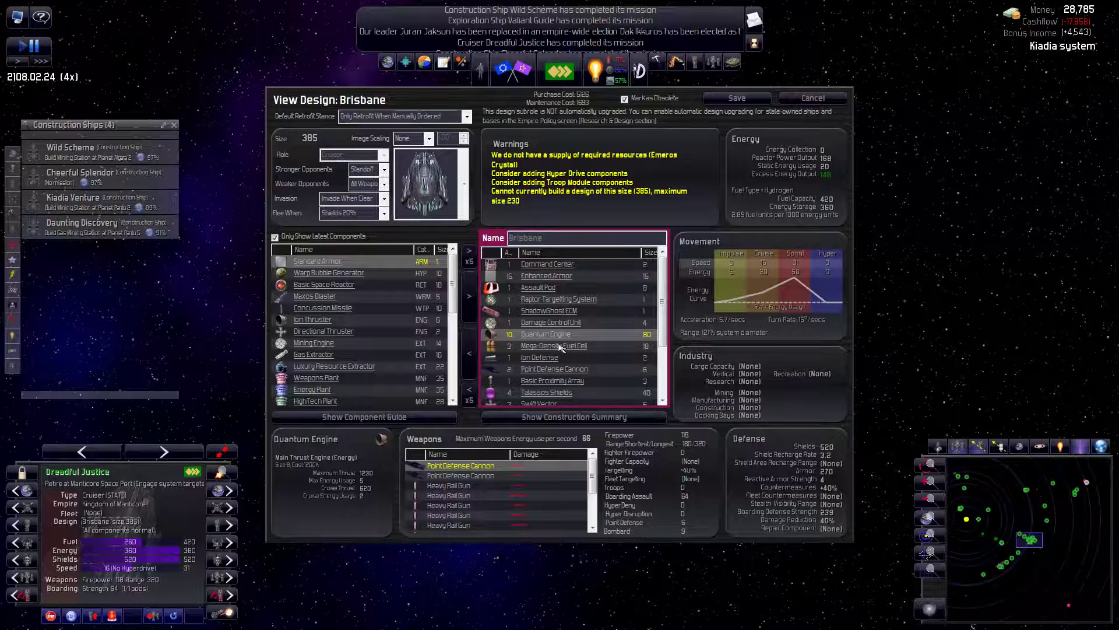
{"action": "scroll", "scroll_direction": "down", "scroll_amount": 3}
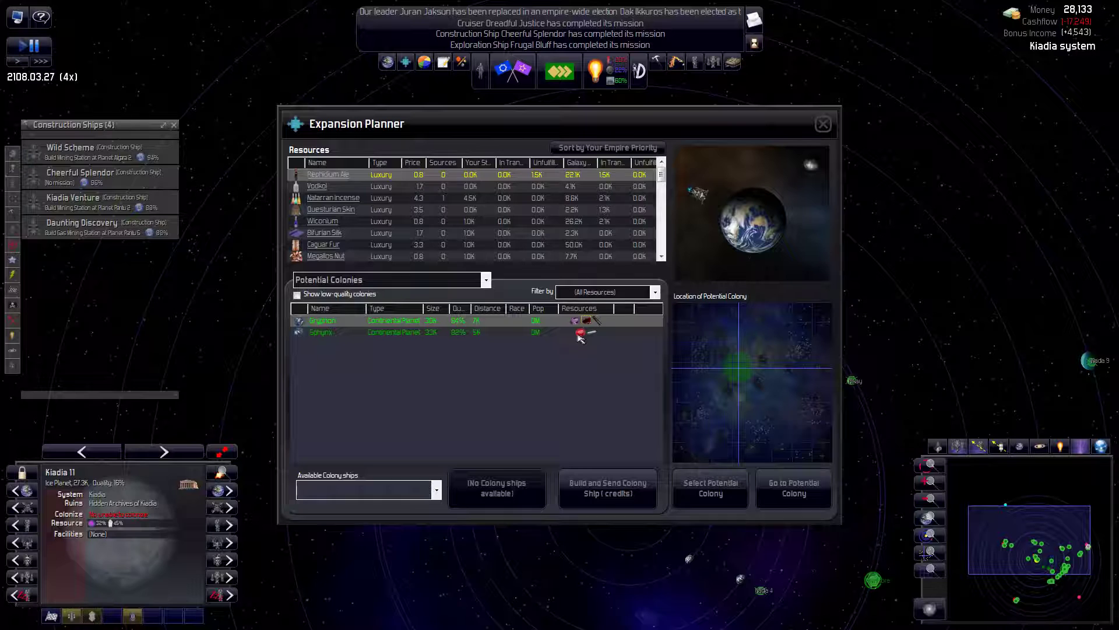
- Switch the Expansion Planner list to Resource Targets by Galaxy Priority
{"action": "left_click", "coordinate": [485, 279]}
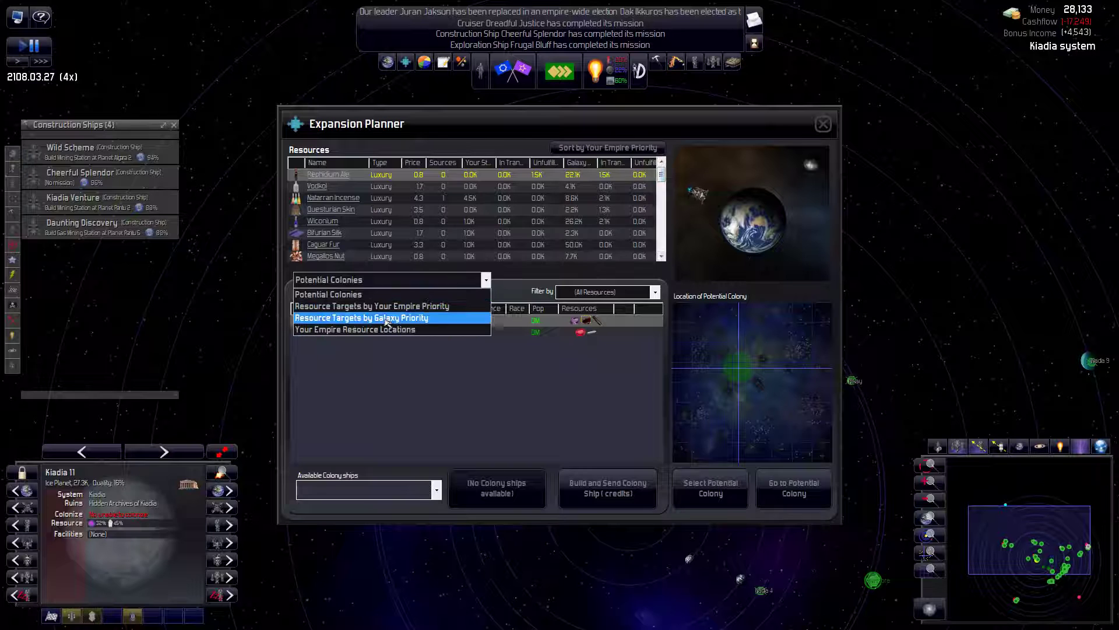
{"action": "left_click", "coordinate": [360, 317]}
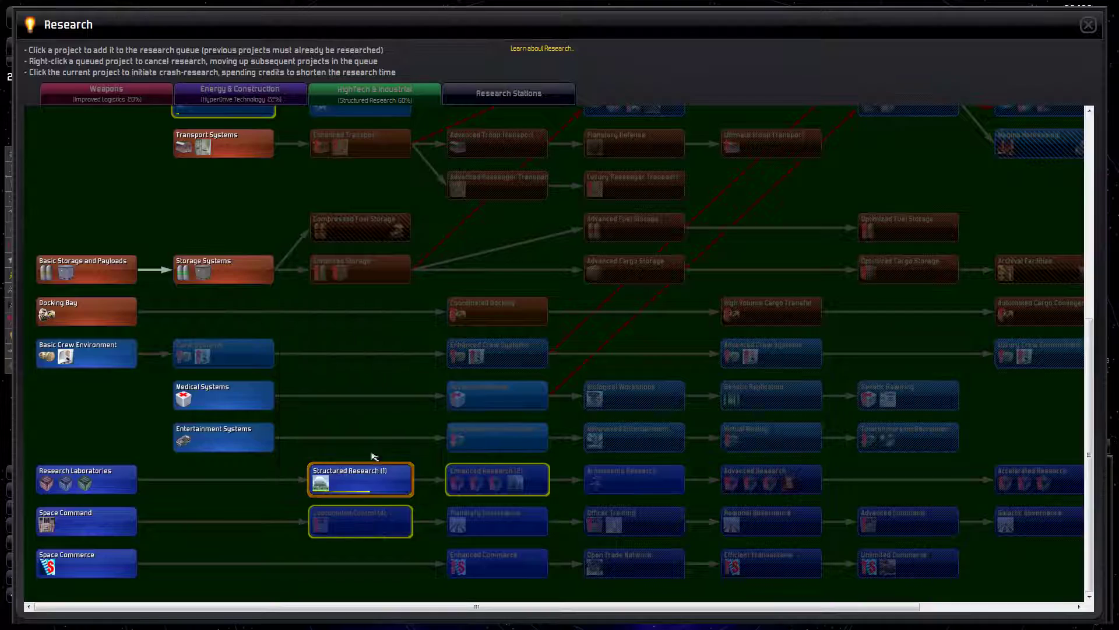
{"action": "mouse_move", "coordinate": [509, 479]}
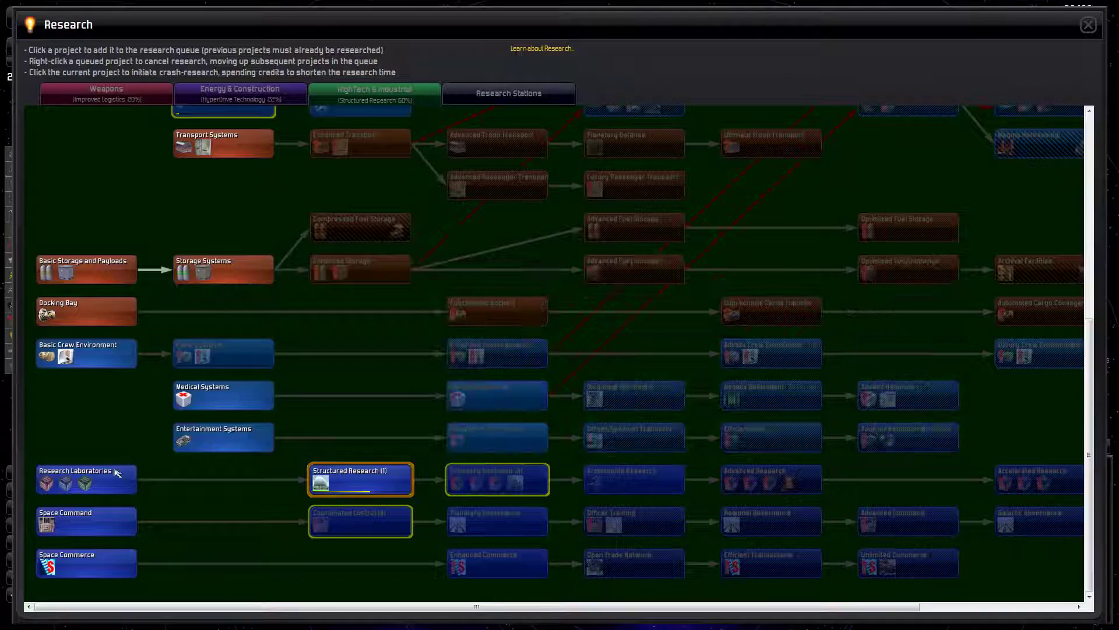
{"action": "mouse_move", "coordinate": [360, 142]}
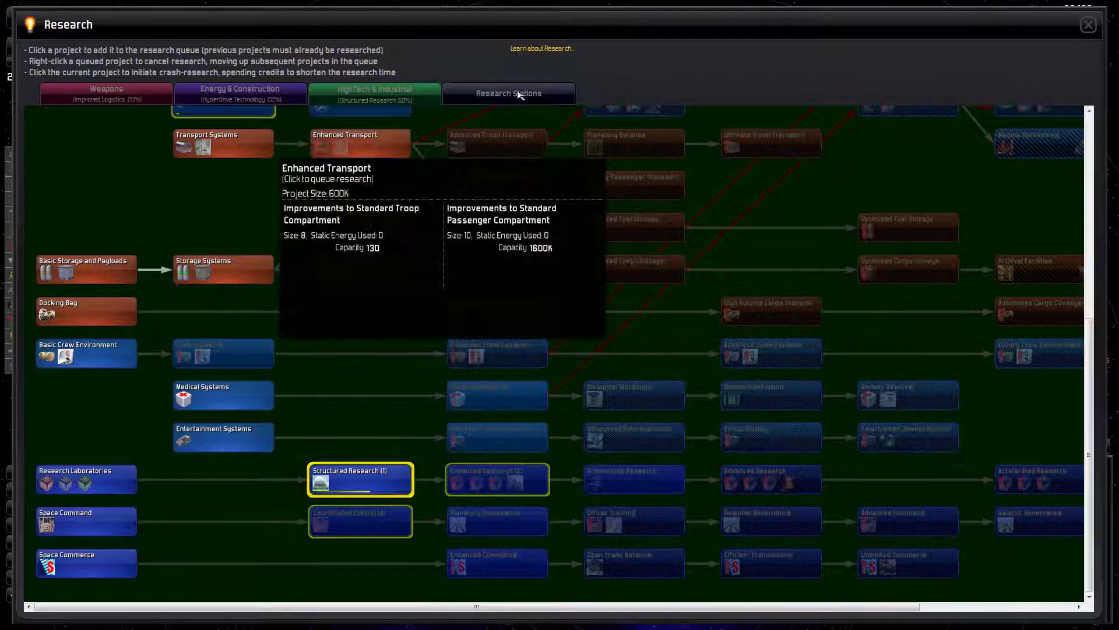
- Review the Research Stations list, including Kiadia Research Station, then leave the research overview
{"action": "left_click", "coordinate": [508, 93]}
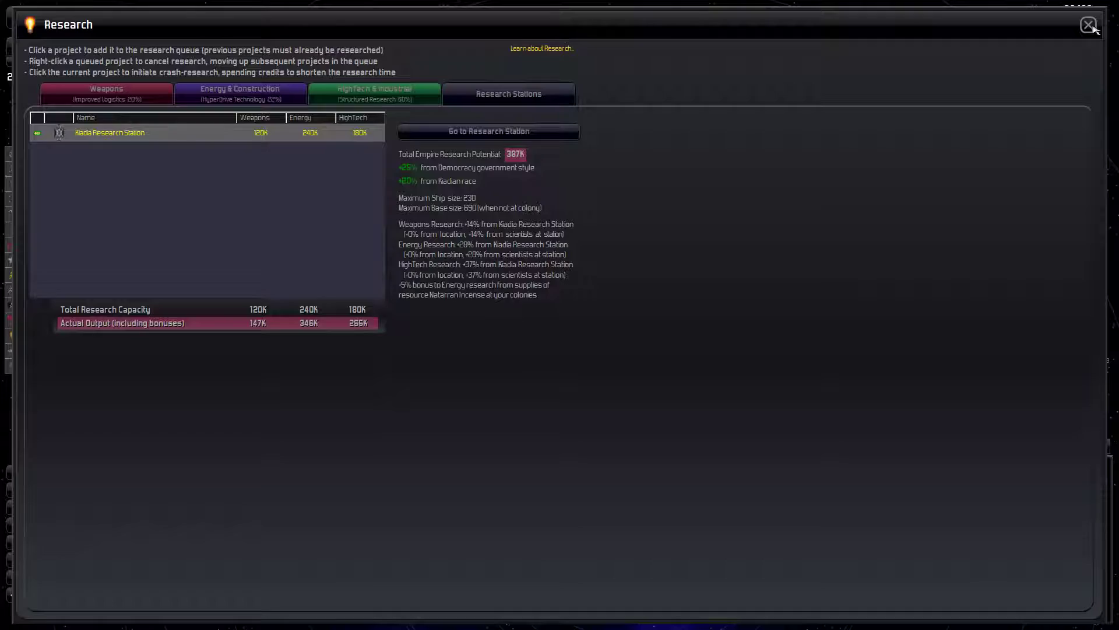
{"action": "left_click", "coordinate": [1088, 24]}
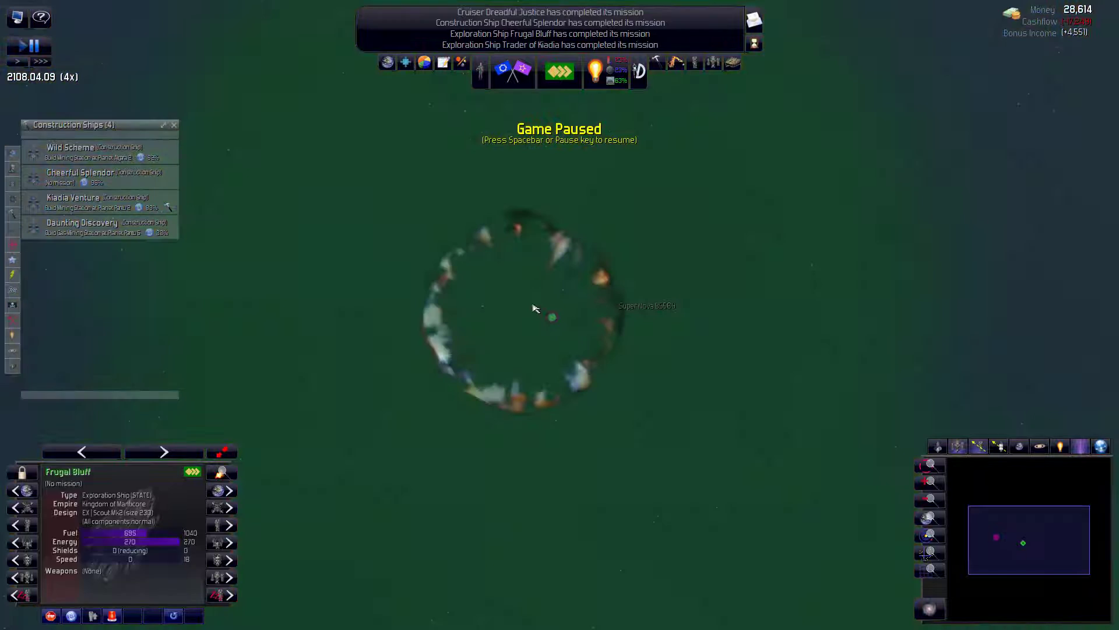
- Zoom into Super Nova BS569 and inspect asteroids PN194 and YZ483 in its field
{"action": "left_click", "coordinate": [551, 316]}
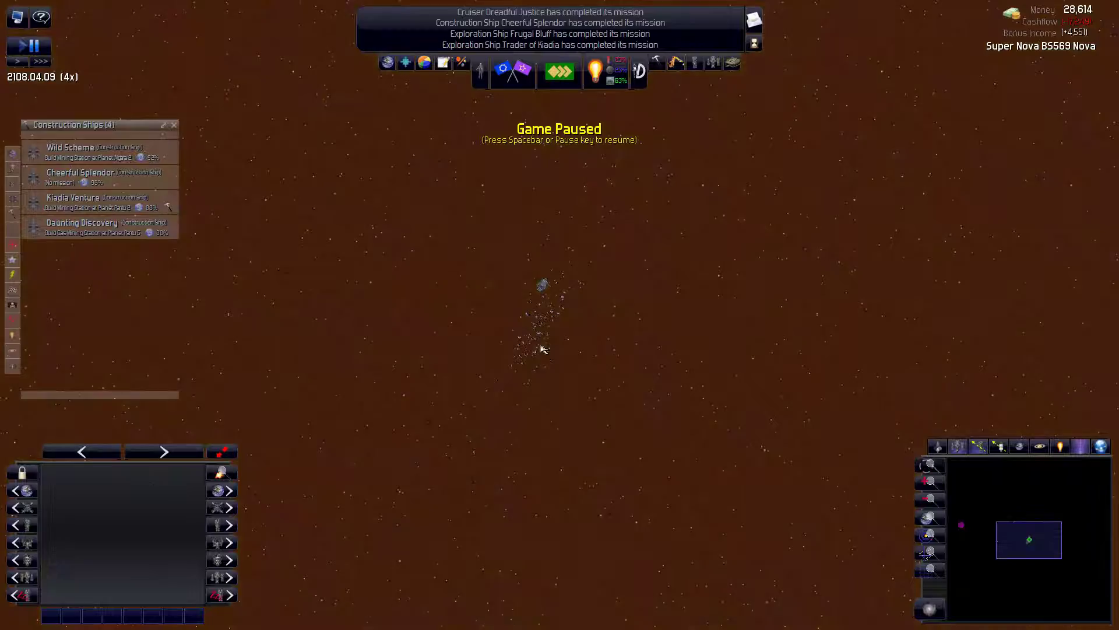
{"action": "left_click", "coordinate": [542, 282]}
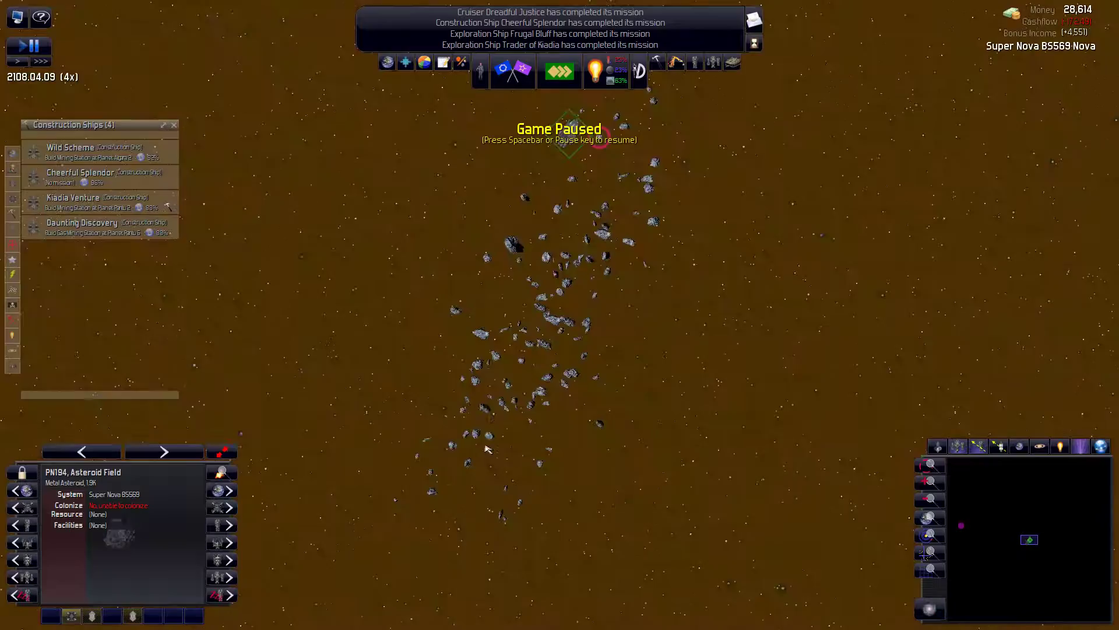
{"action": "left_click", "coordinate": [541, 462]}
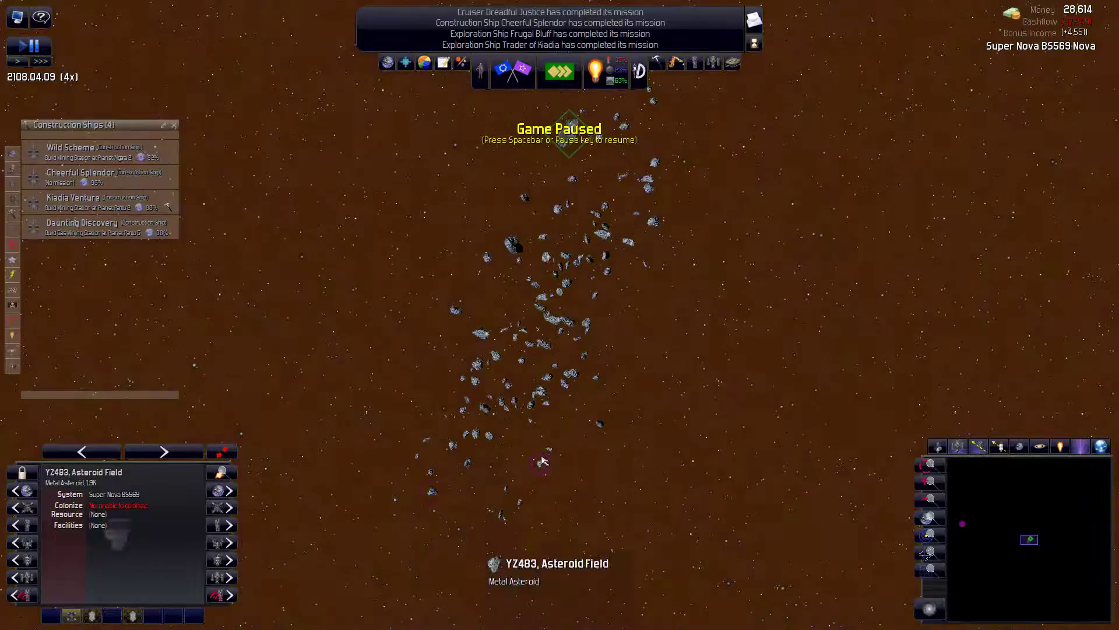
{"action": "left_click", "coordinate": [564, 208]}
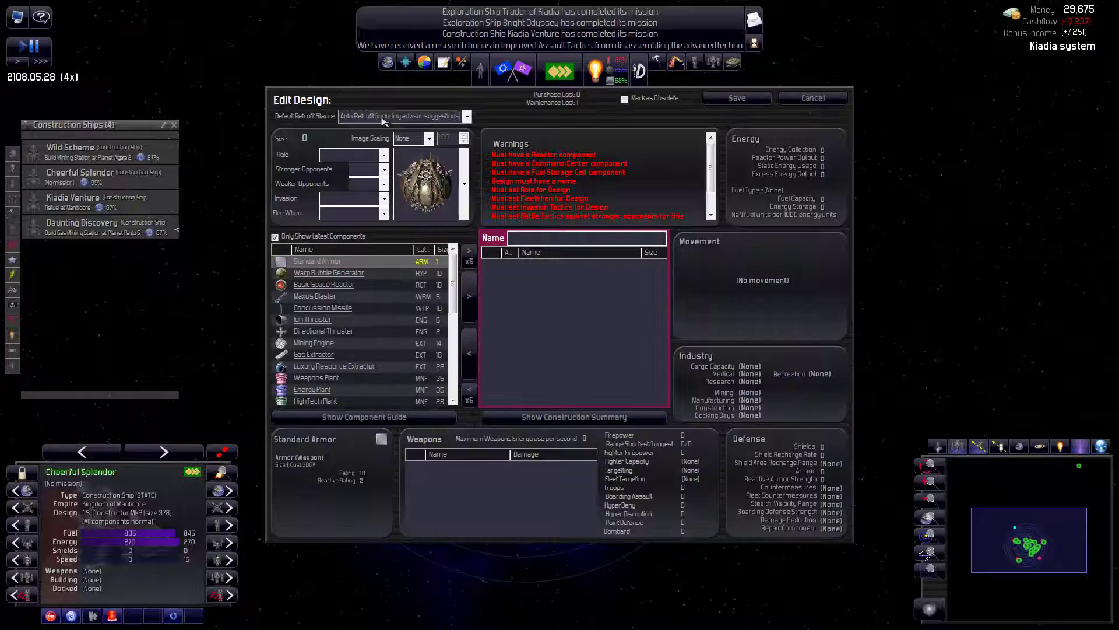
- Add Standard Cargo Bays and adjust the retrofit stance on the station design
{"action": "left_click", "coordinate": [386, 154]}
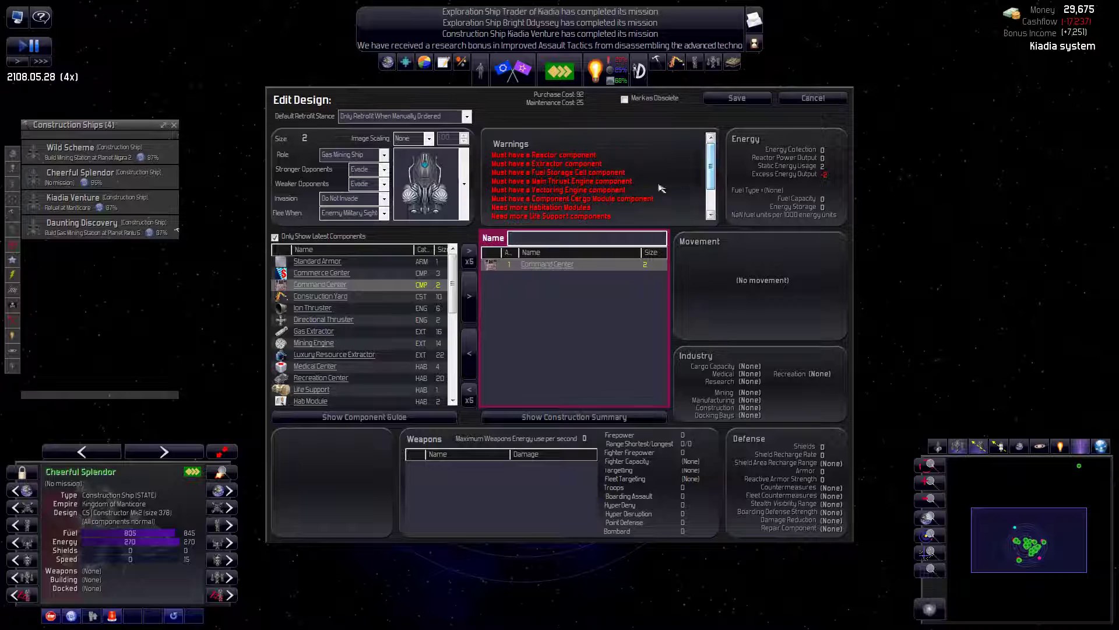
{"action": "scroll", "scroll_direction": "down", "scroll_amount": 3}
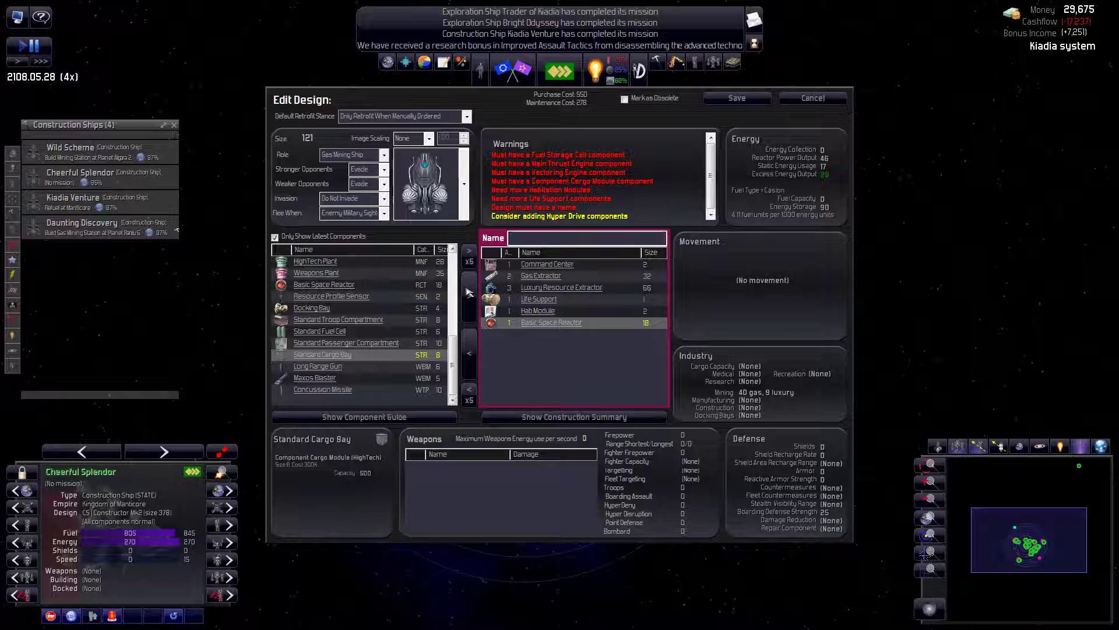
{"action": "double_click", "coordinate": [322, 354]}
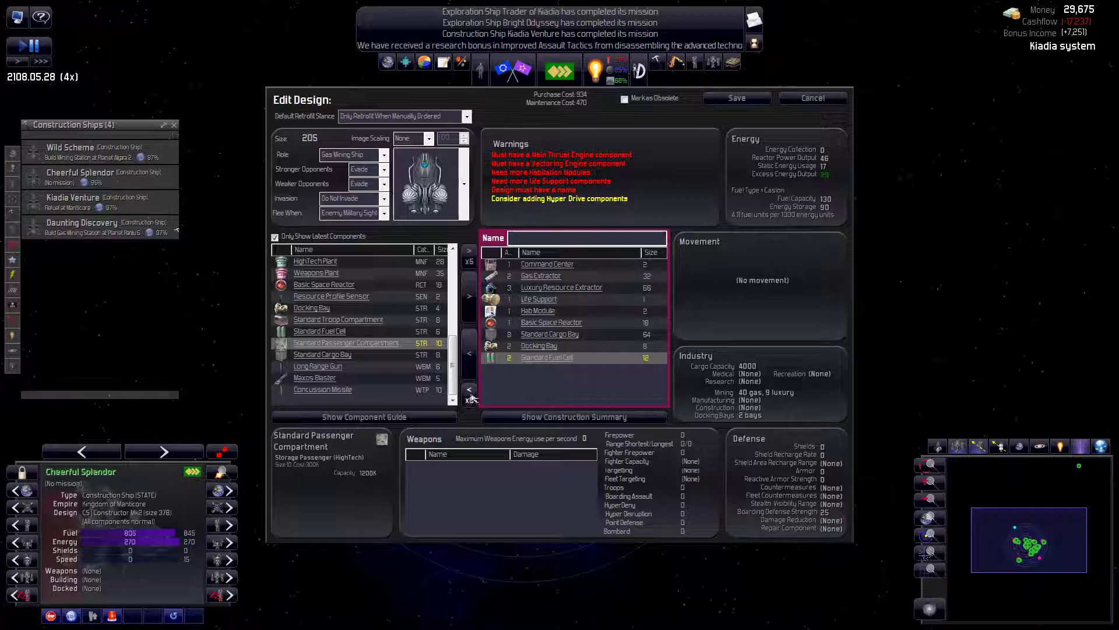
{"action": "left_click", "coordinate": [389, 154]}
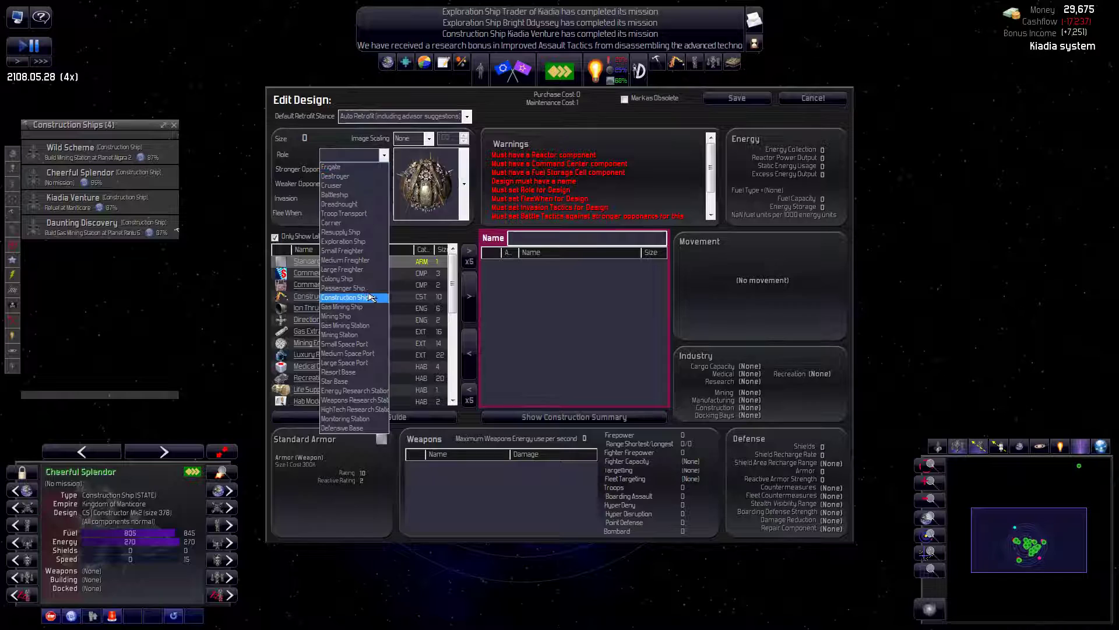
- Give the new design the Gas Mining Station role and begin adding its components
{"action": "left_click", "coordinate": [345, 325]}
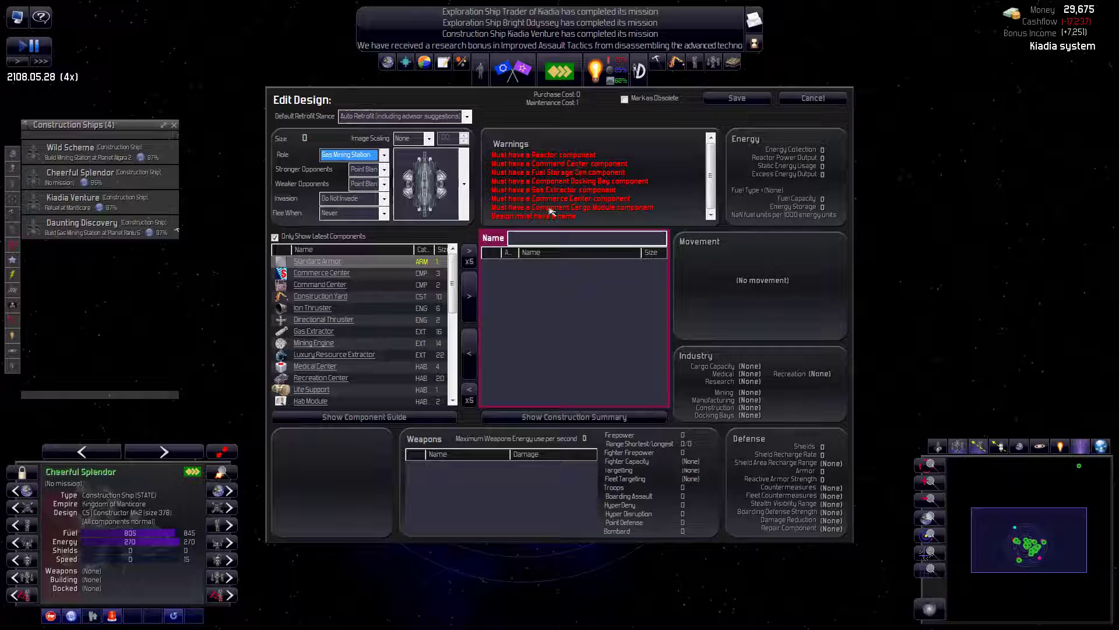
{"action": "double_click", "coordinate": [320, 285]}
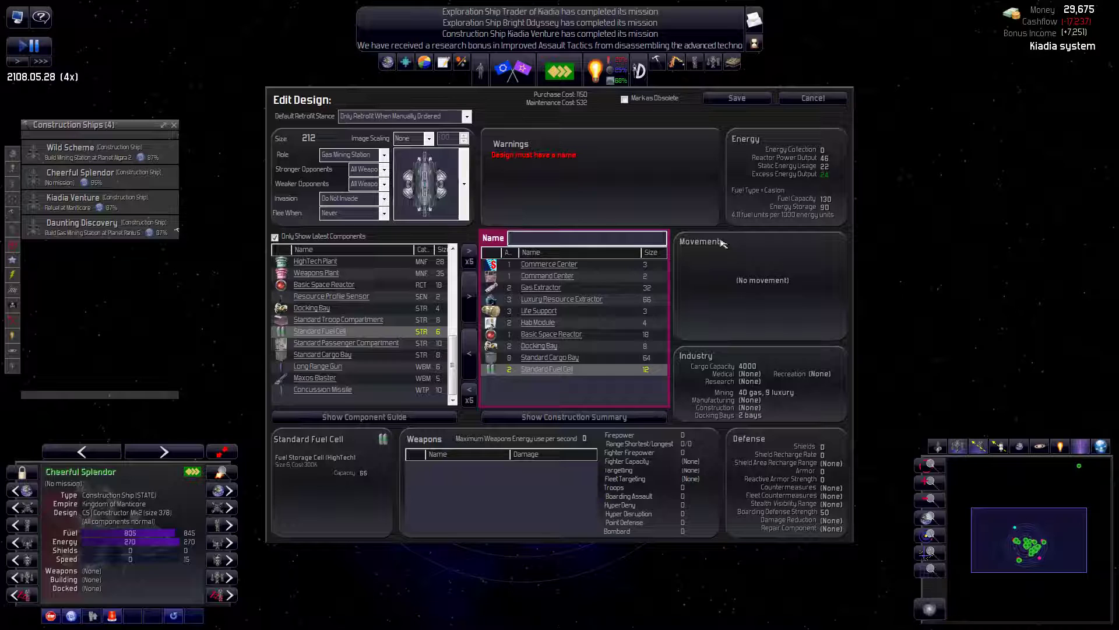
- Show all designs in the Designs list and reopen the saved Temp design for editing
{"action": "type", "text": "P/C"}
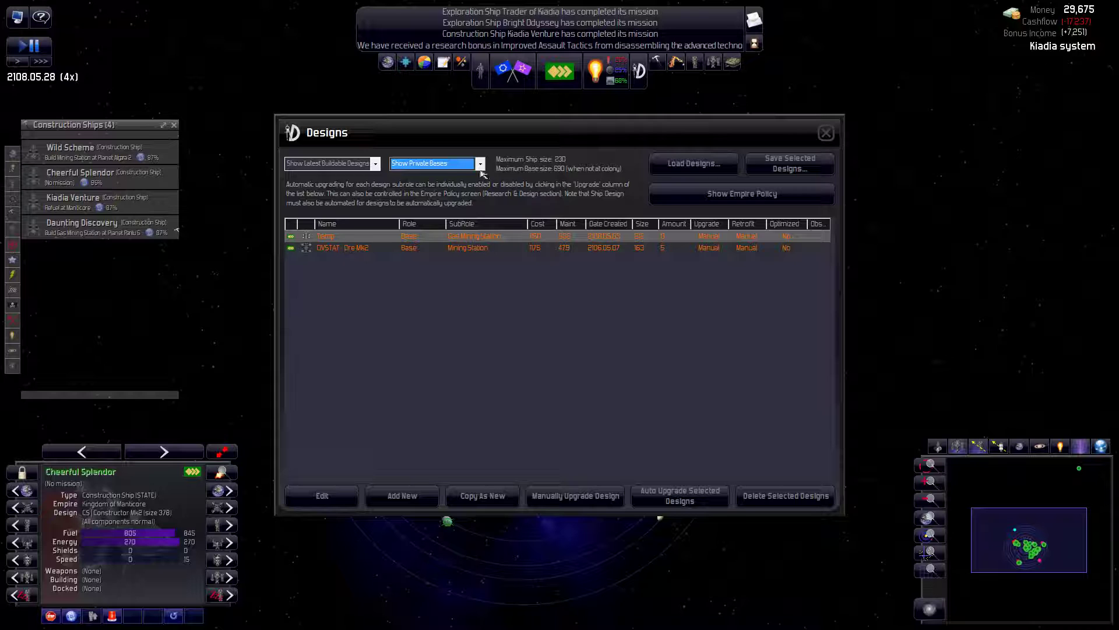
{"action": "left_click", "coordinate": [330, 163]}
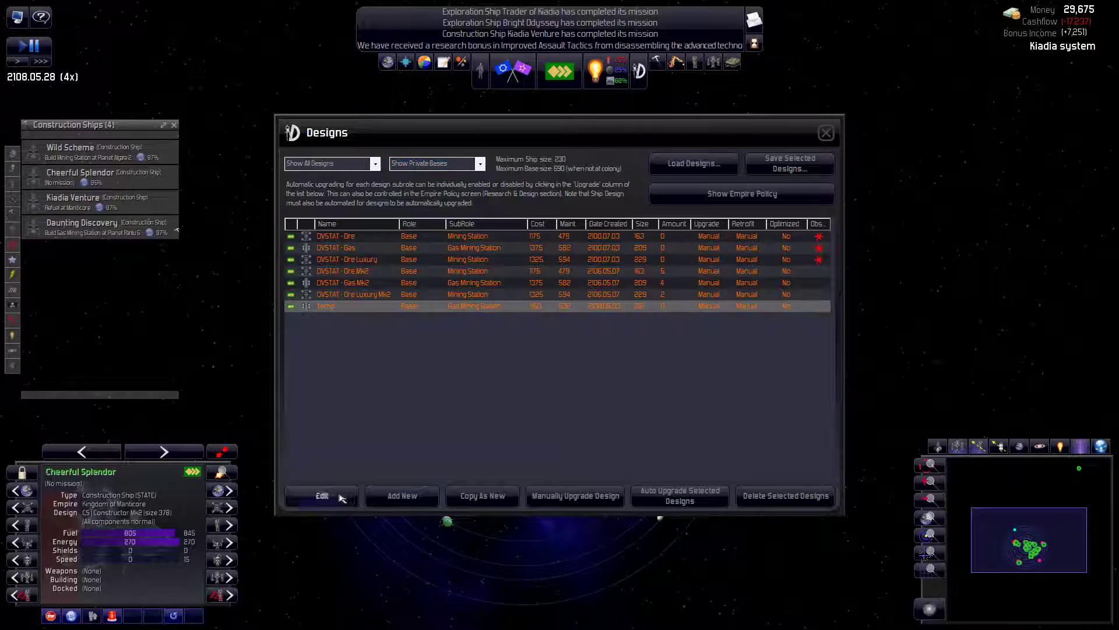
{"action": "left_click", "coordinate": [321, 496]}
{"action": "type", "text": "CIVSTAT"}
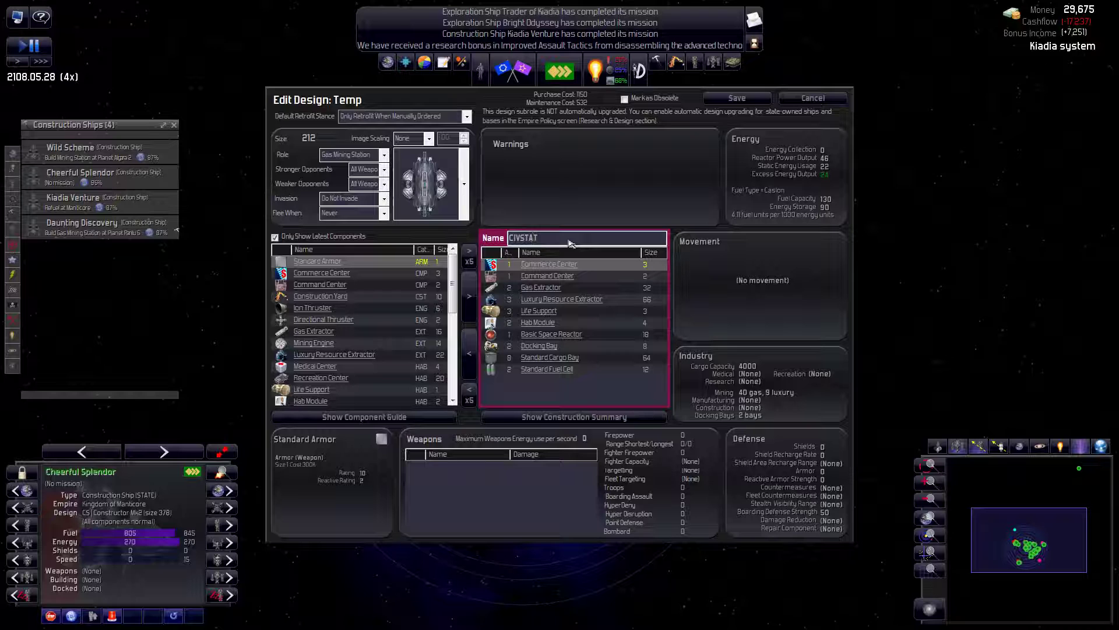
- Name the design 'CIVSTAT - Gas Luxury Mk2' and save it to the designs list
{"action": "type", "text": "- Gas Luxury Mk2"}
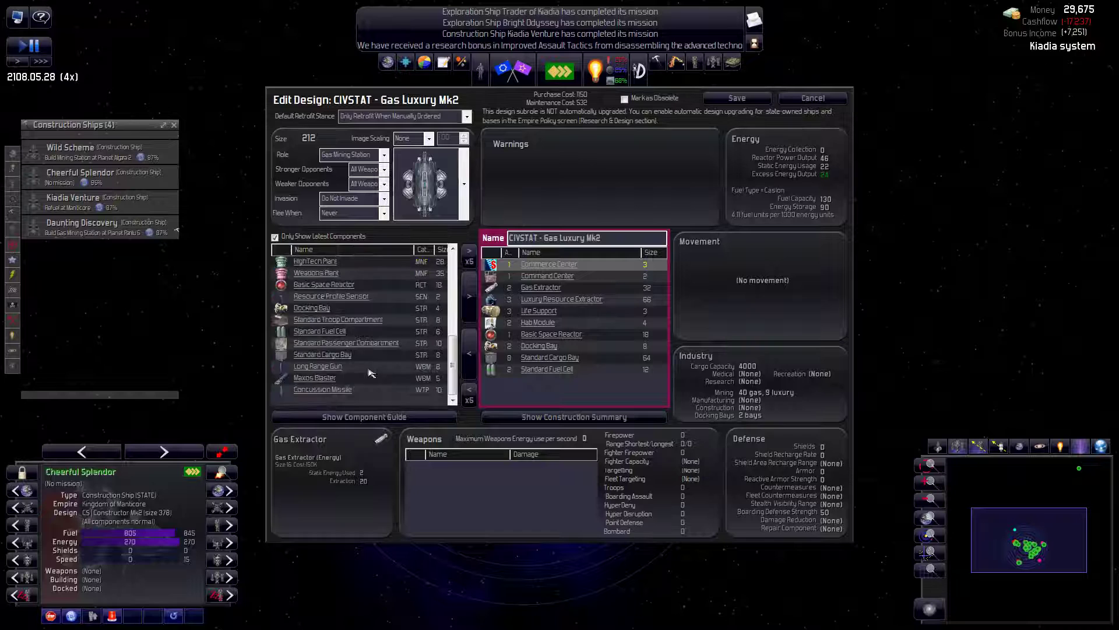
{"action": "left_click", "coordinate": [812, 98]}
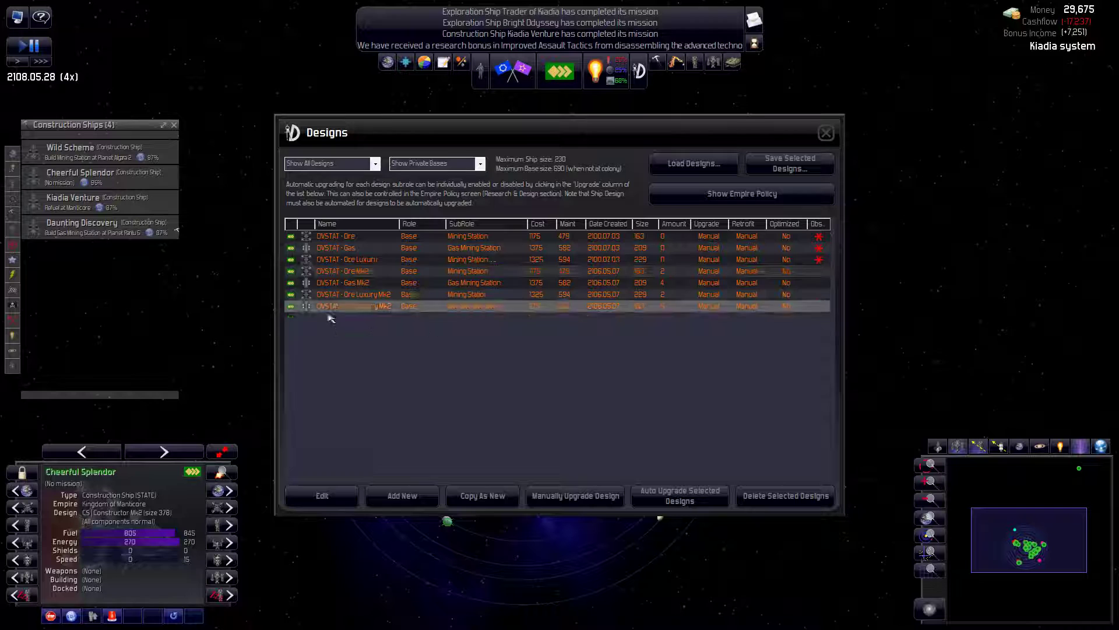
{"action": "left_click", "coordinate": [825, 133]}
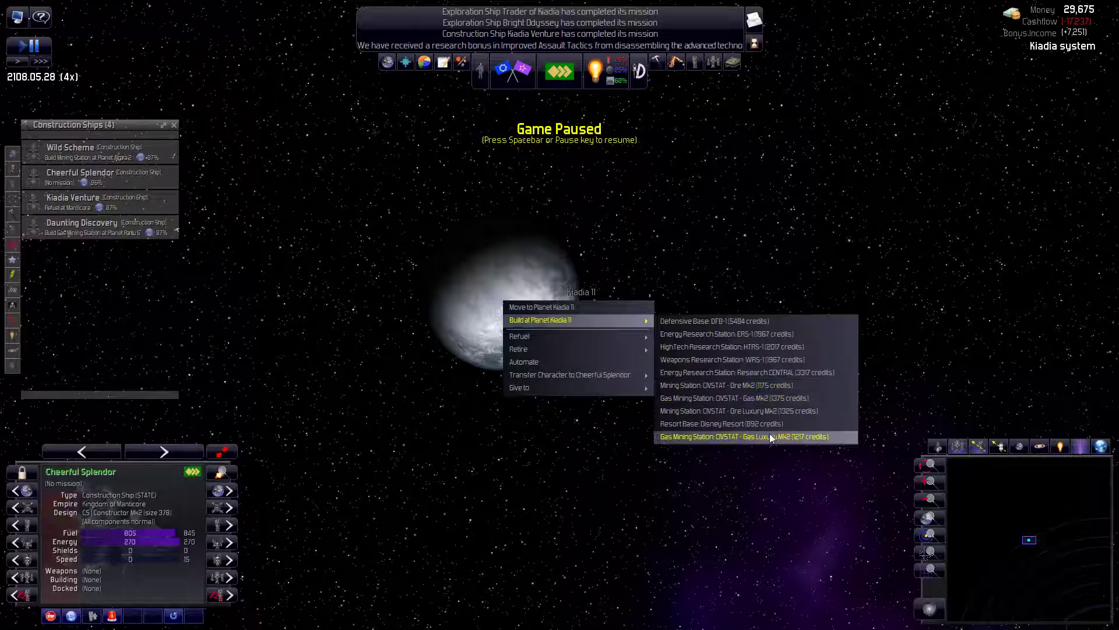
- Order a CIVSTAT - Gas Luxury Mk2 gas mining station at Kiadia 11 and unpause
{"action": "left_click", "coordinate": [746, 436]}
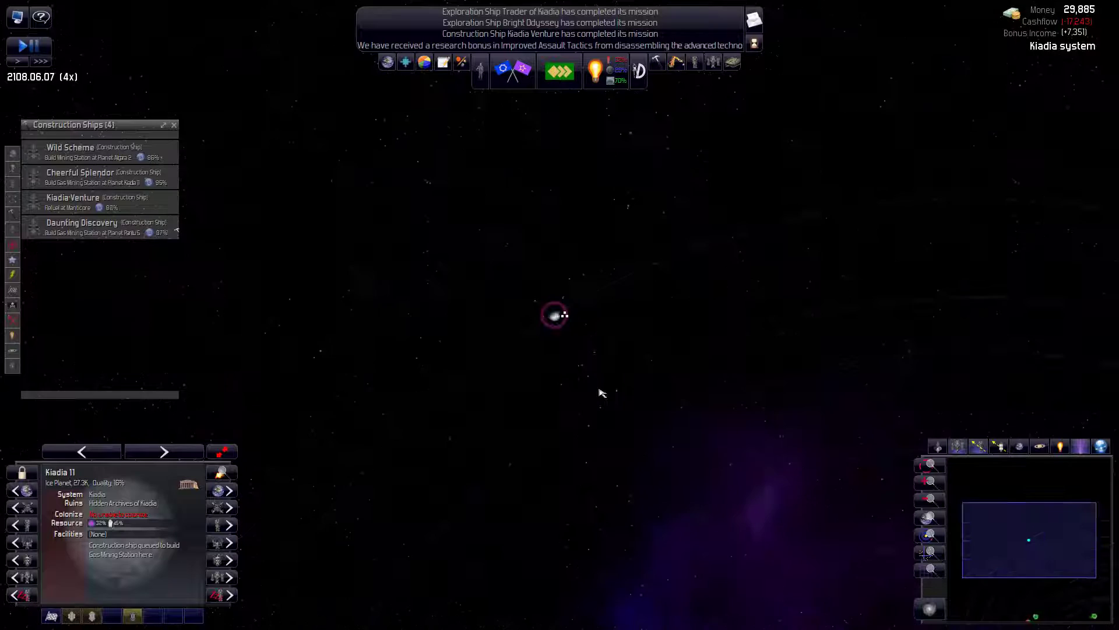
{"action": "key", "text": "space"}
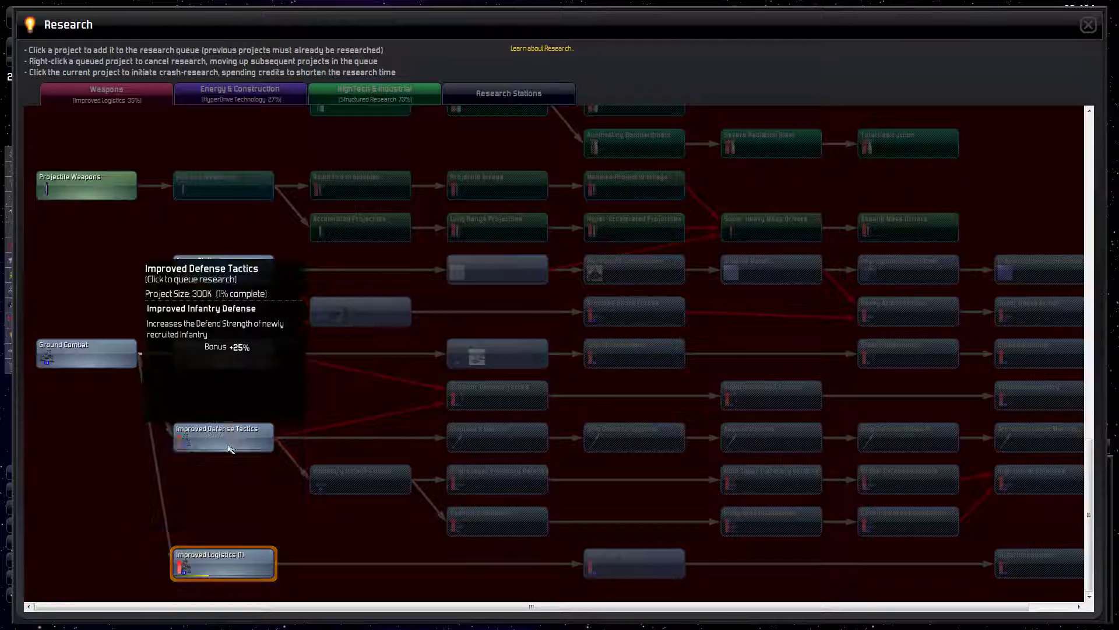
- Queue Improved Defense Tactics and leave the Research screen
{"action": "left_click", "coordinate": [1087, 23]}
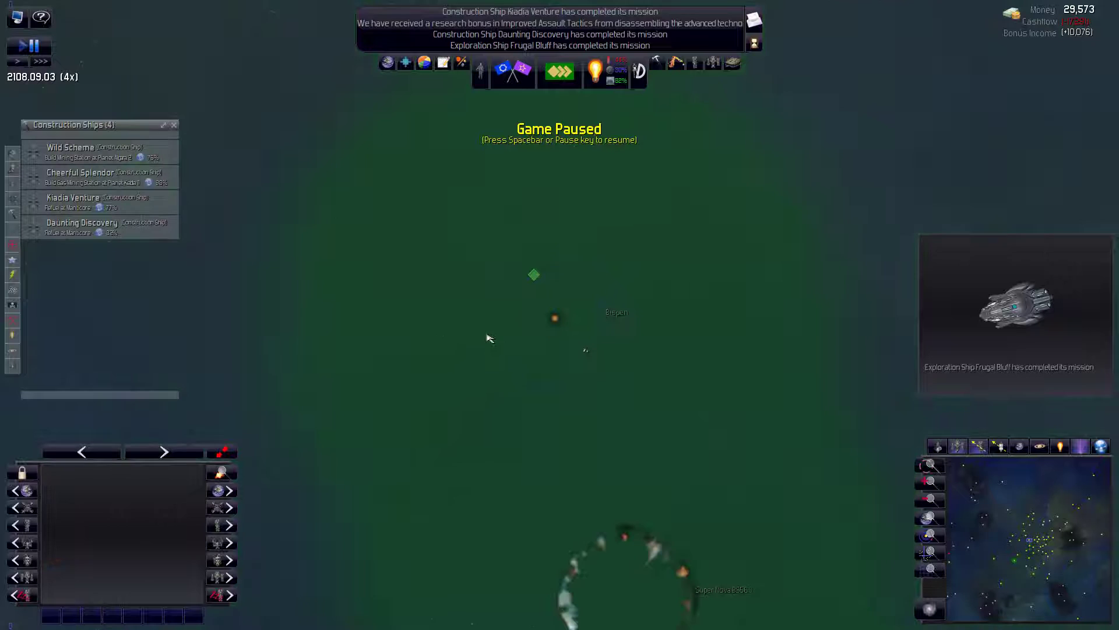
{"action": "left_click", "coordinate": [555, 318]}
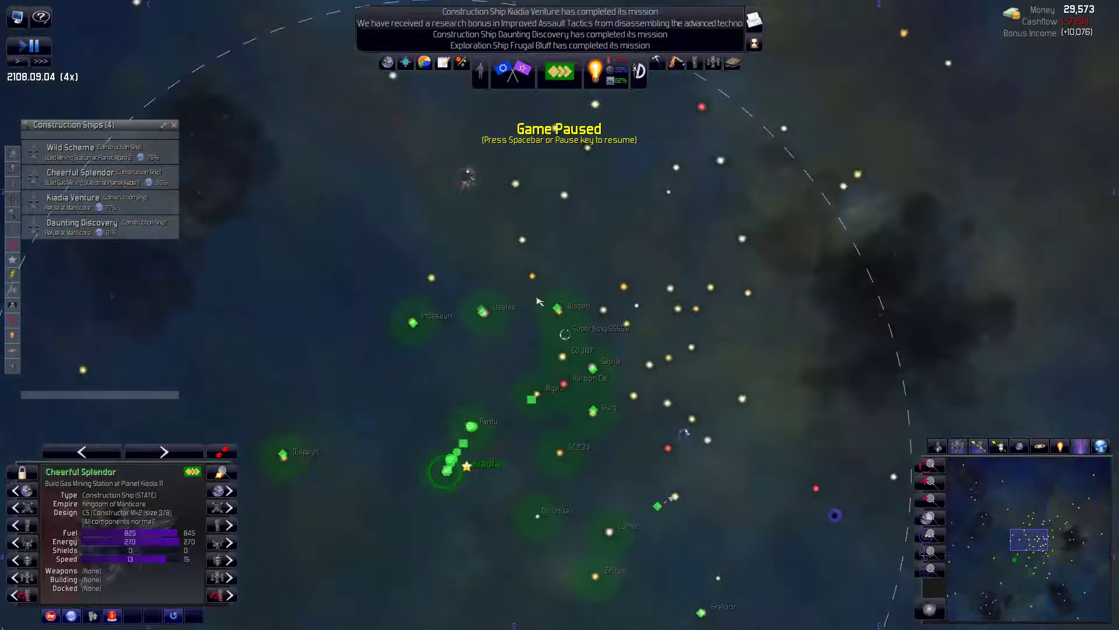
- Zoom the map into the Dispayri system around its red gas giant
{"action": "double_click", "coordinate": [579, 305]}
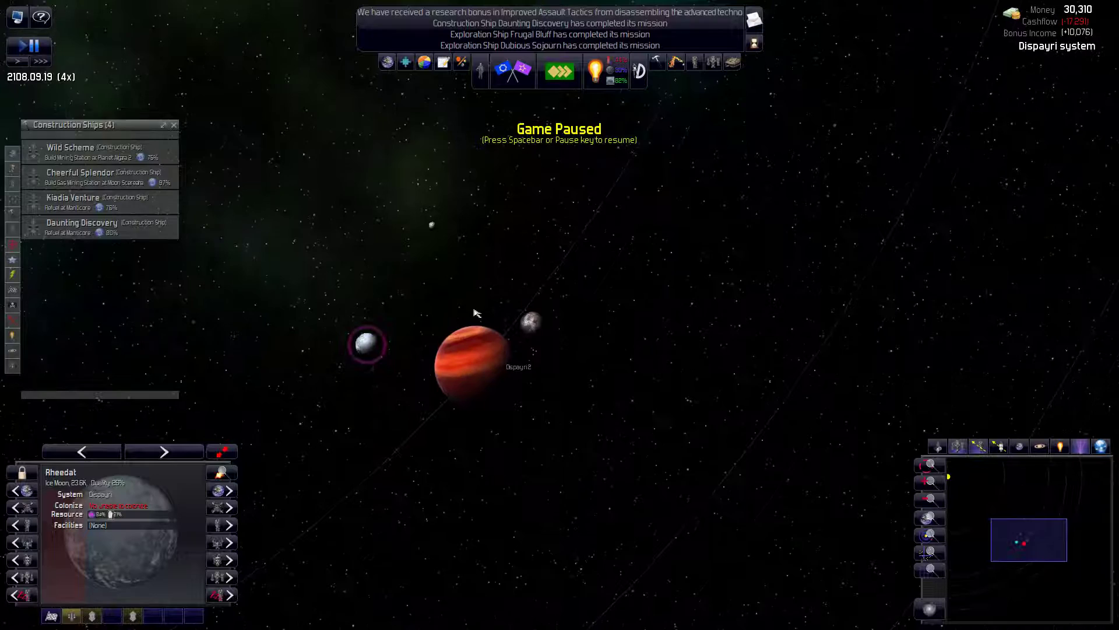
- Inspect gas giants Dispayri 2, Dispayri 3 and frozen Dispayri 4 in turn
{"action": "left_click", "coordinate": [475, 356]}
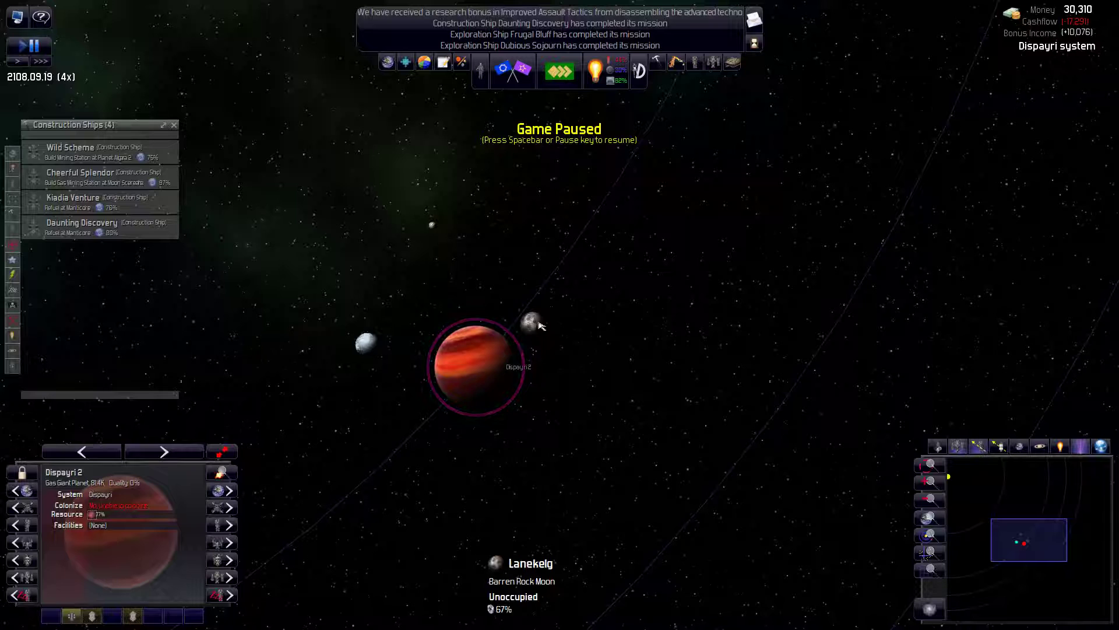
{"action": "left_click", "coordinate": [532, 320]}
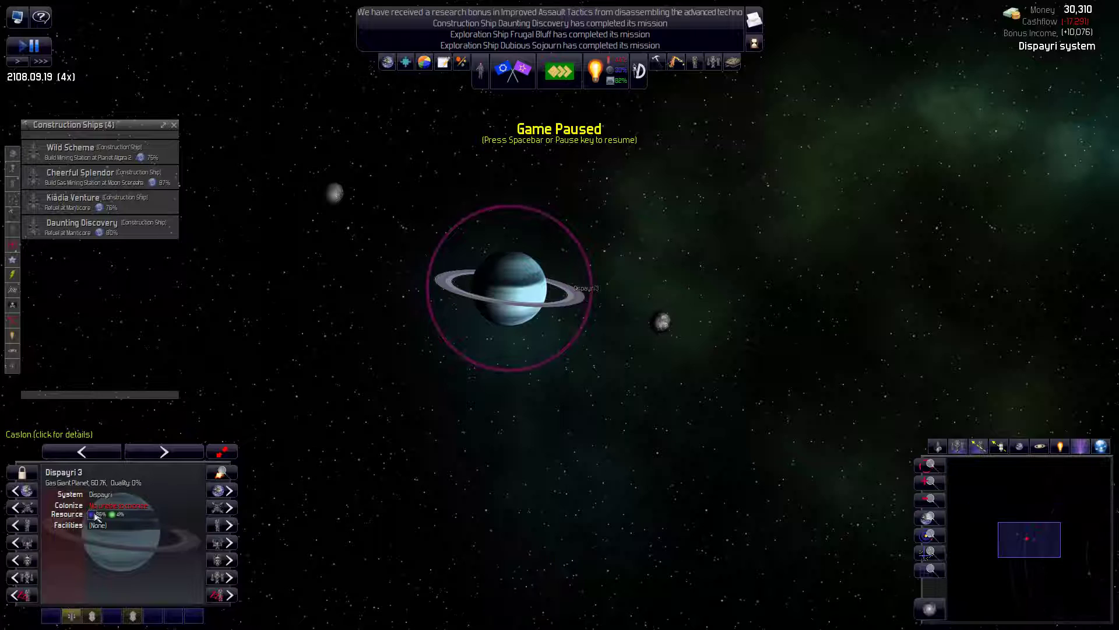
{"action": "left_click", "coordinate": [660, 322]}
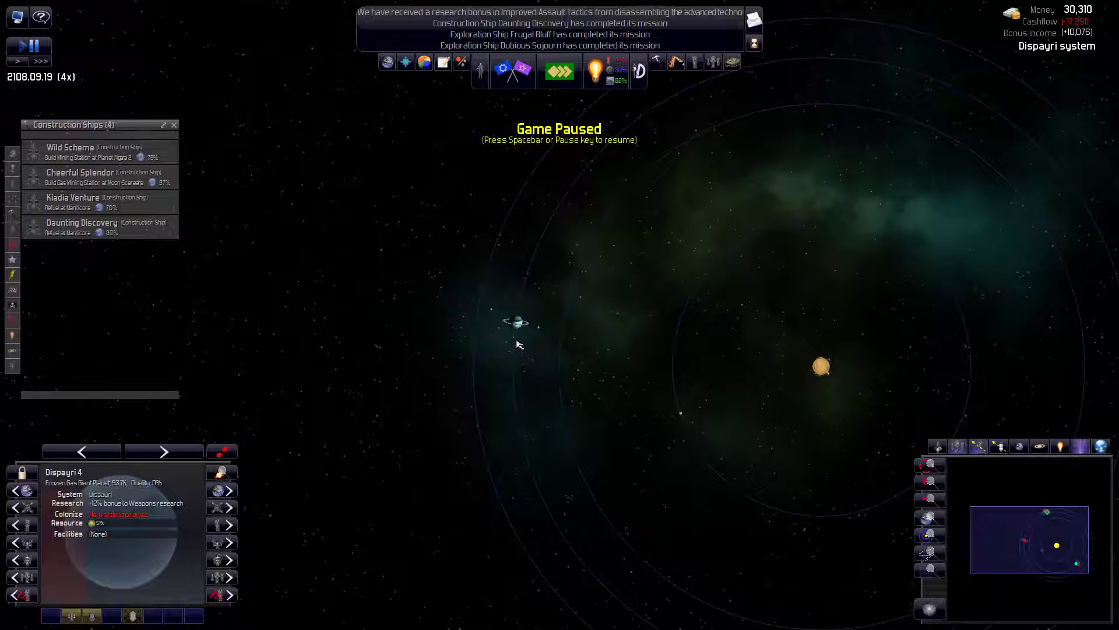
{"action": "mouse_move", "coordinate": [275, 397]}
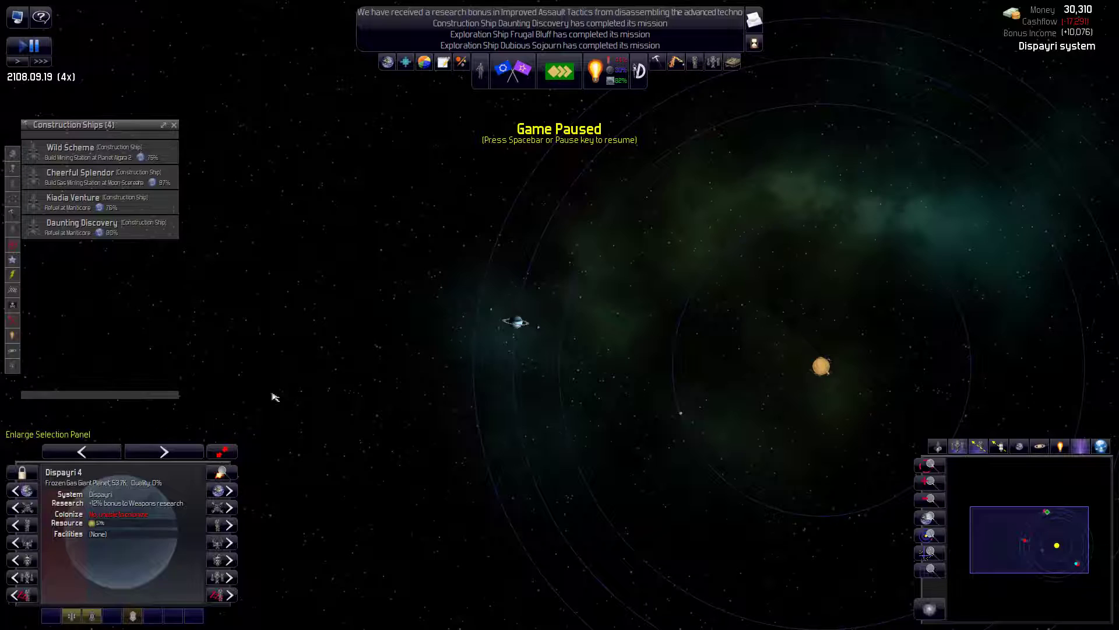
{"action": "mouse_move", "coordinate": [556, 341]}
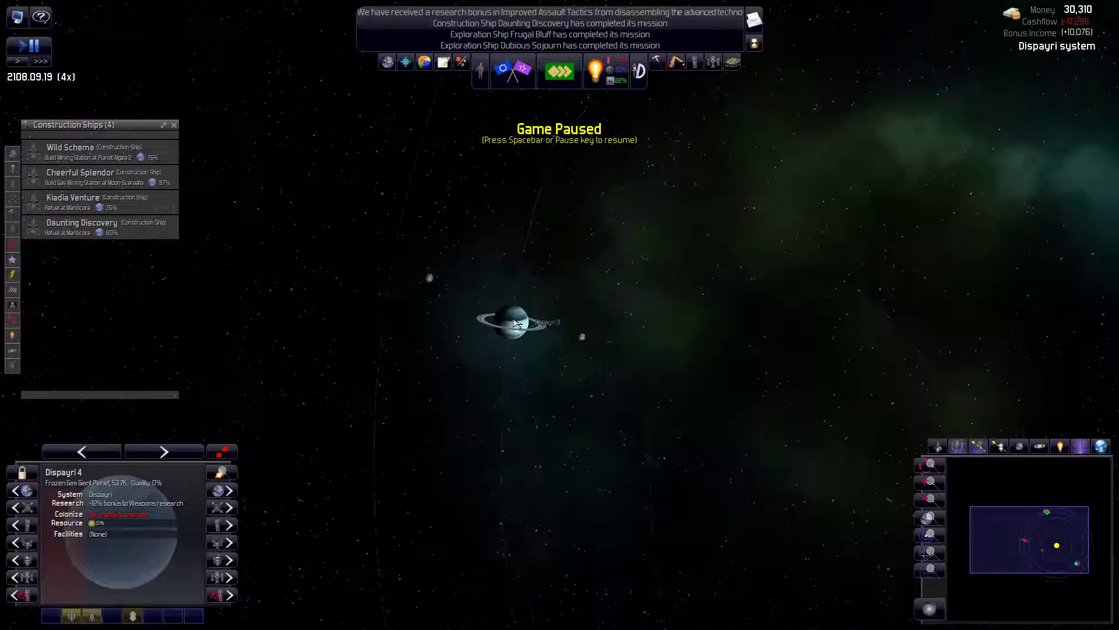
- Order Kiadia Venture to build a gas mining station at Dispayri 2
{"action": "left_click", "coordinate": [72, 201]}
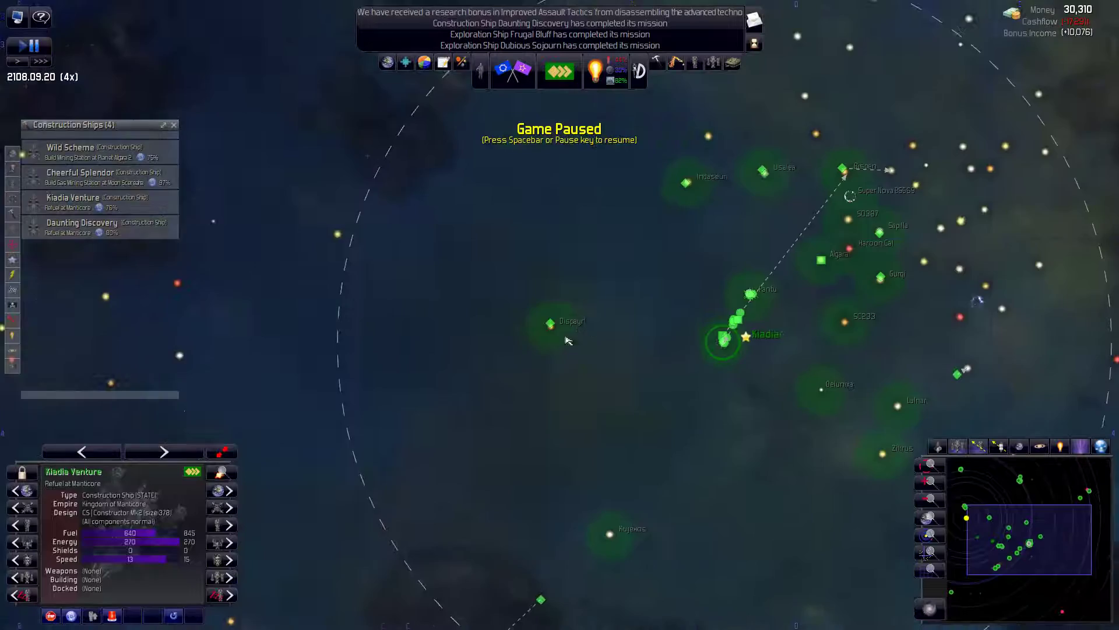
{"action": "right_click", "coordinate": [551, 323]}
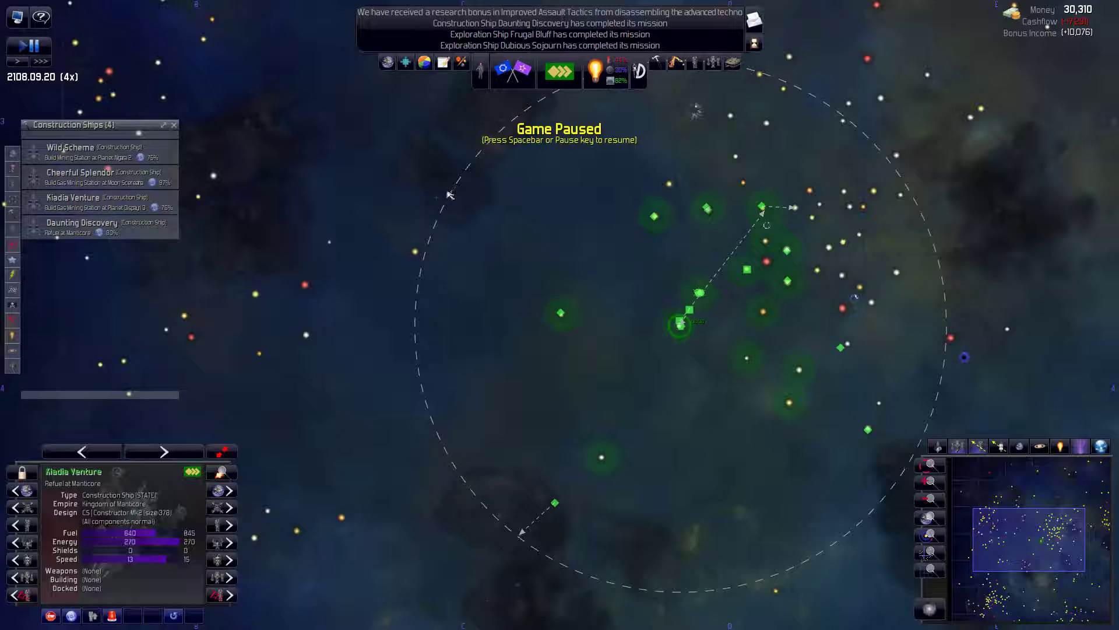
{"action": "mouse_move", "coordinate": [583, 300]}
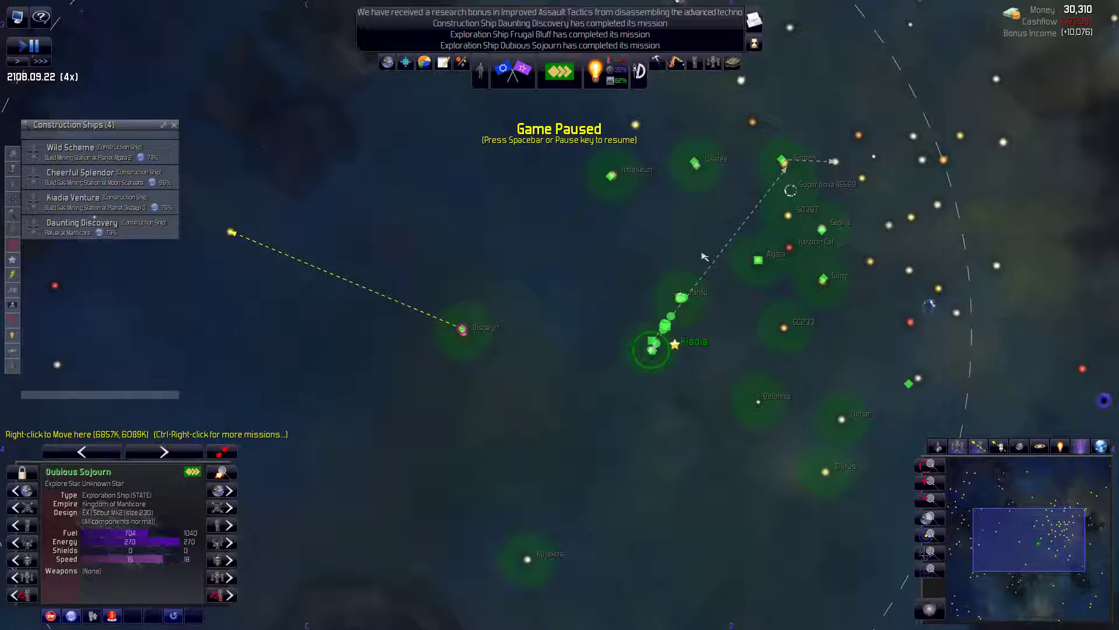
{"action": "mouse_move", "coordinate": [606, 71]}
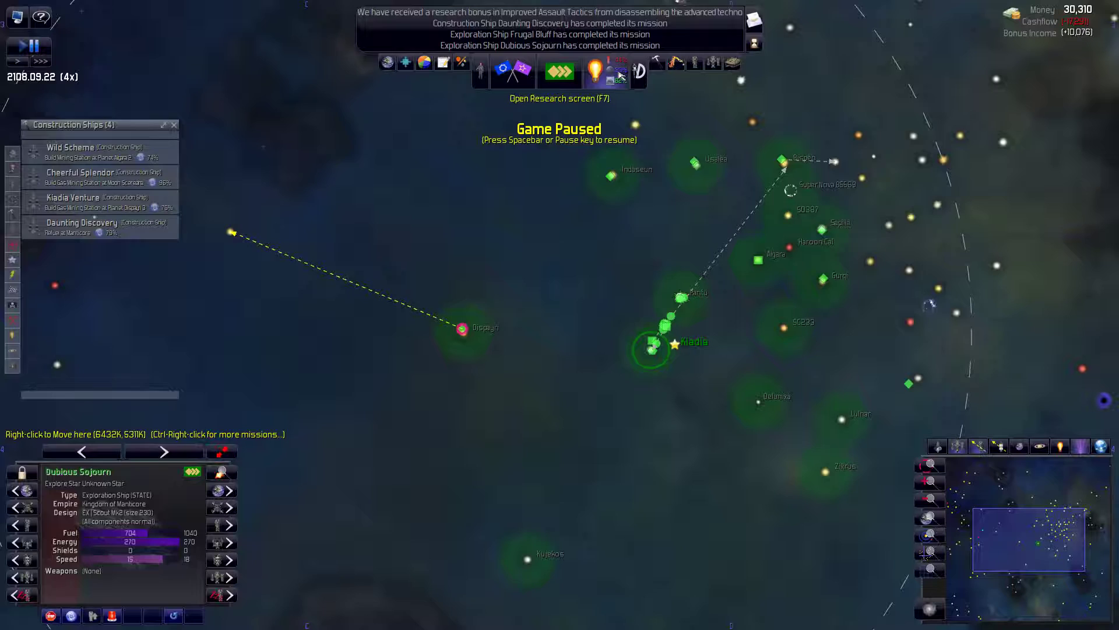